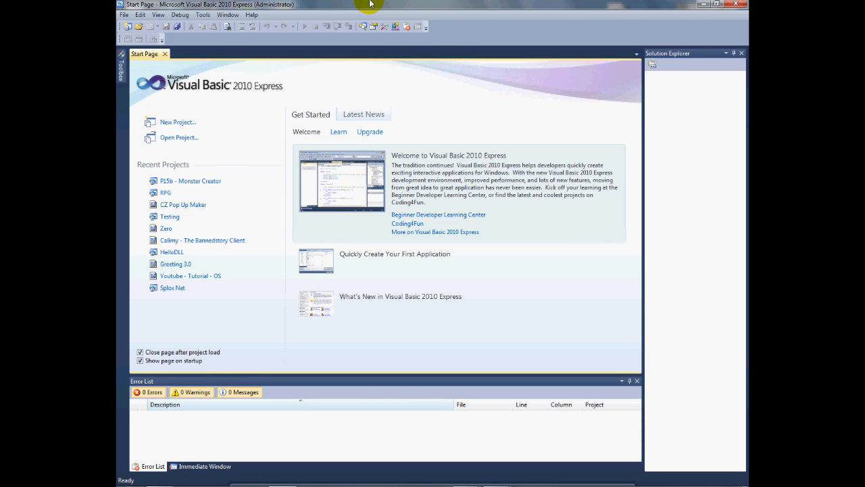
{"action": "mouse_move", "coordinate": [340, 4]}
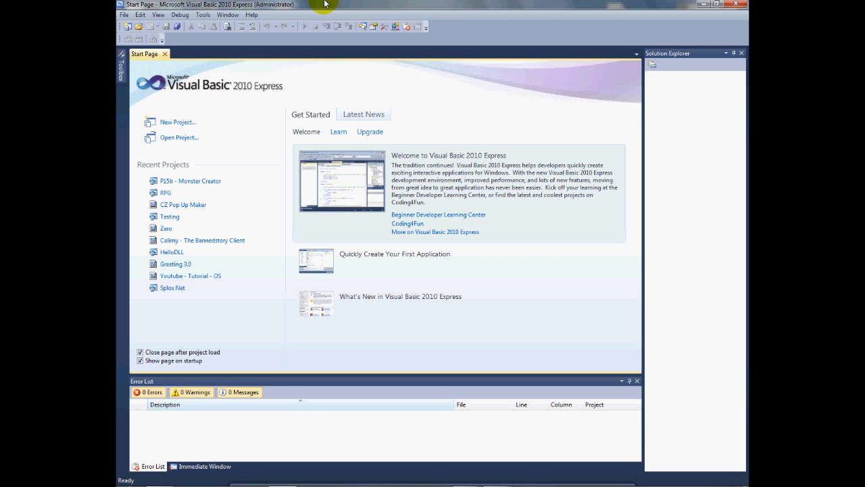
{"action": "mouse_move", "coordinate": [384, 4]}
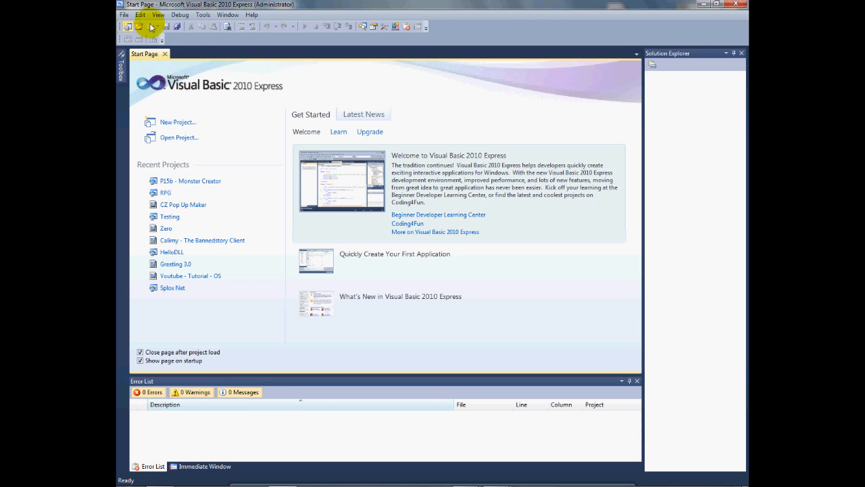
{"action": "mouse_move", "coordinate": [197, 43]}
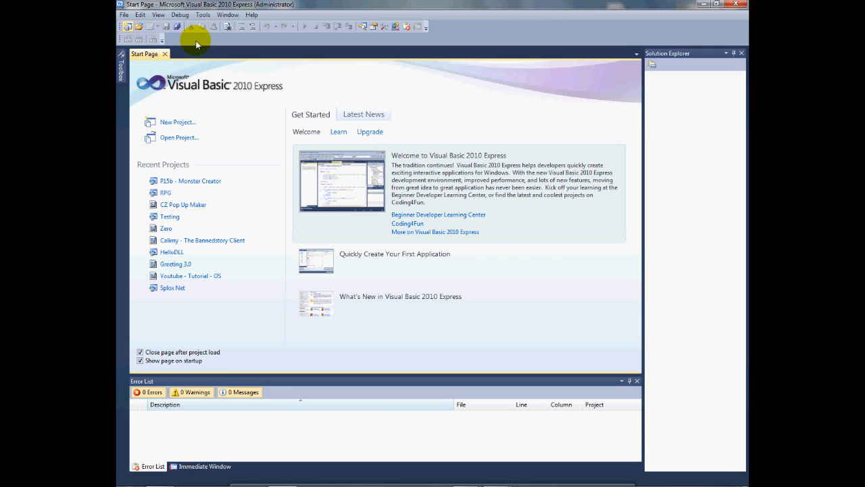
Start a new Console Application project named Youtube and confirm its creation
{"action": "left_click", "coordinate": [179, 122]}
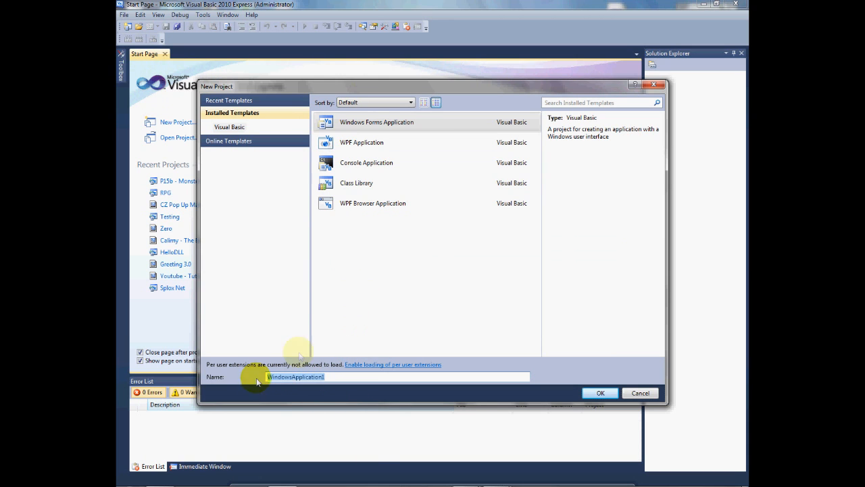
{"action": "mouse_move", "coordinate": [324, 341]}
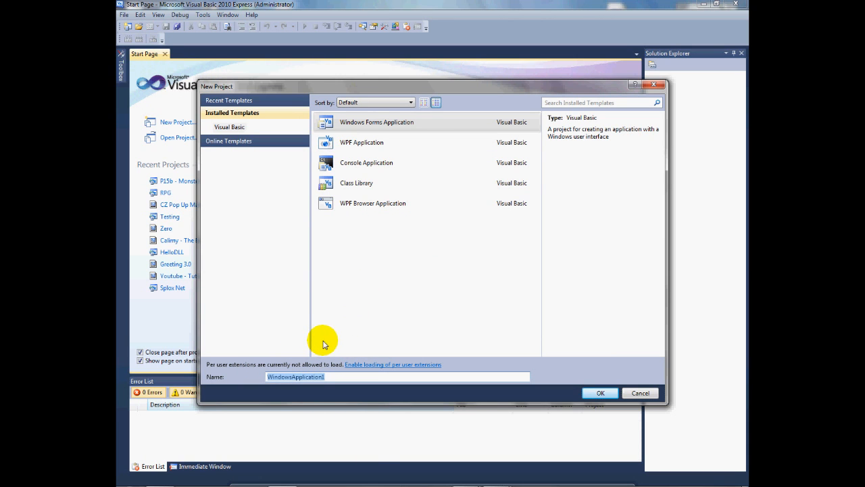
{"action": "left_click", "coordinate": [366, 162]}
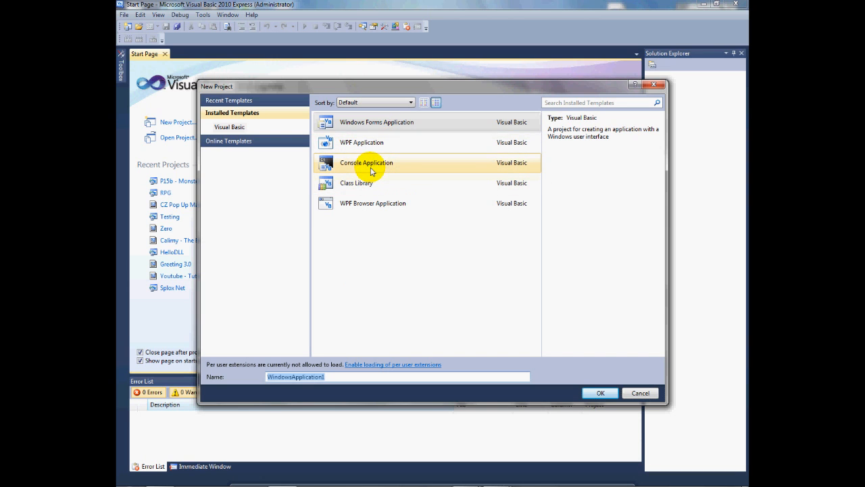
{"action": "left_click", "coordinate": [367, 162]}
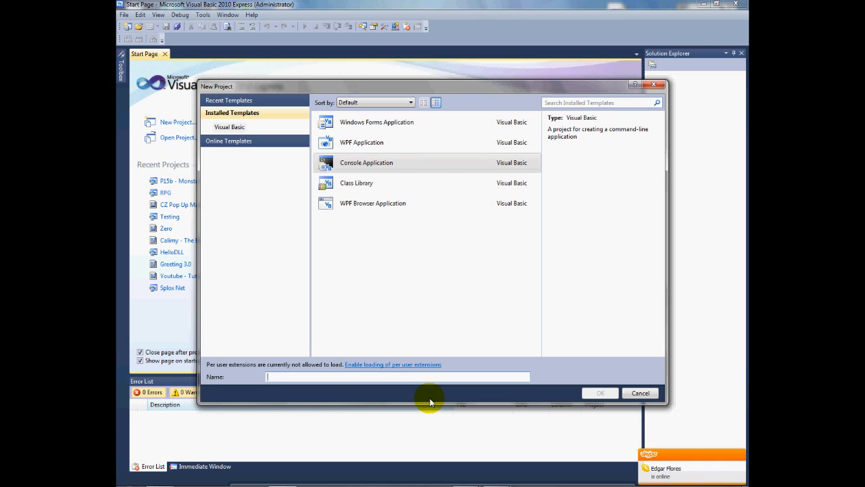
{"action": "type", "text": "V"}
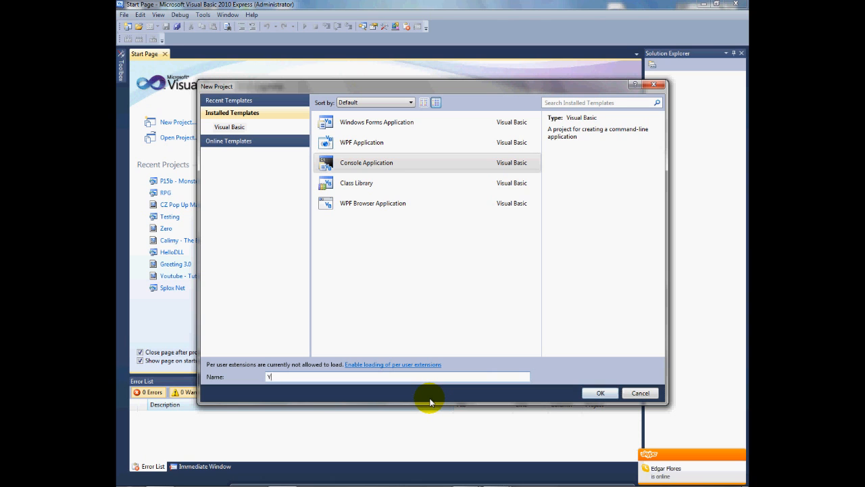
{"action": "type", "text": "outube"}
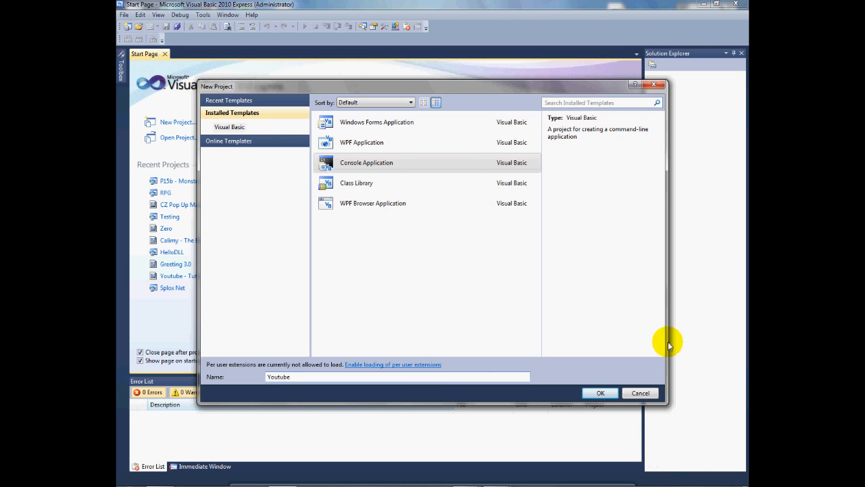
{"action": "left_click", "coordinate": [601, 392]}
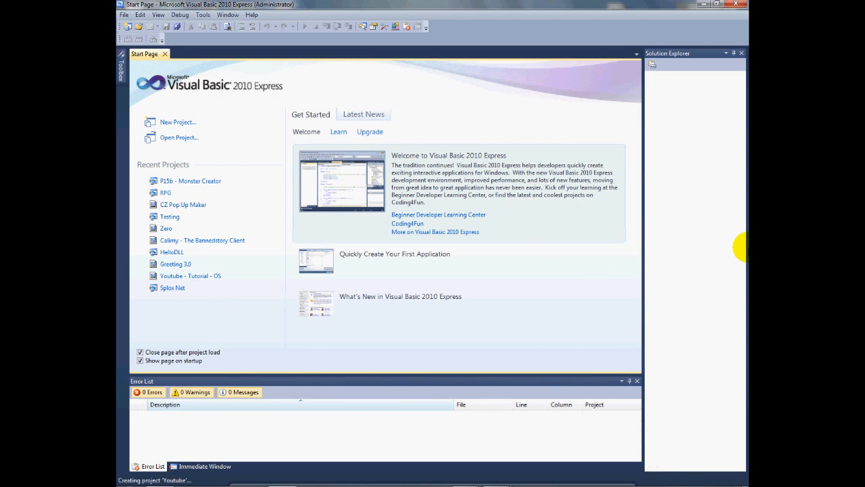
{"action": "mouse_move", "coordinate": [352, 184]}
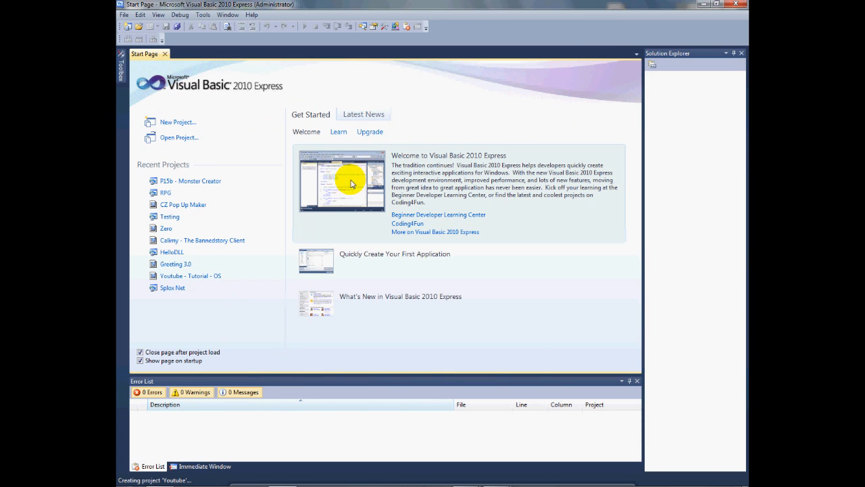
{"action": "mouse_move", "coordinate": [349, 157]}
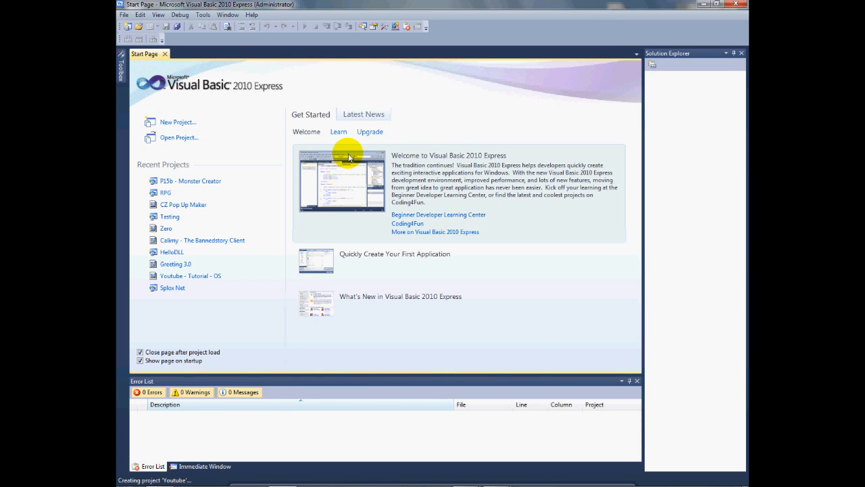
{"action": "mouse_move", "coordinate": [435, 278]}
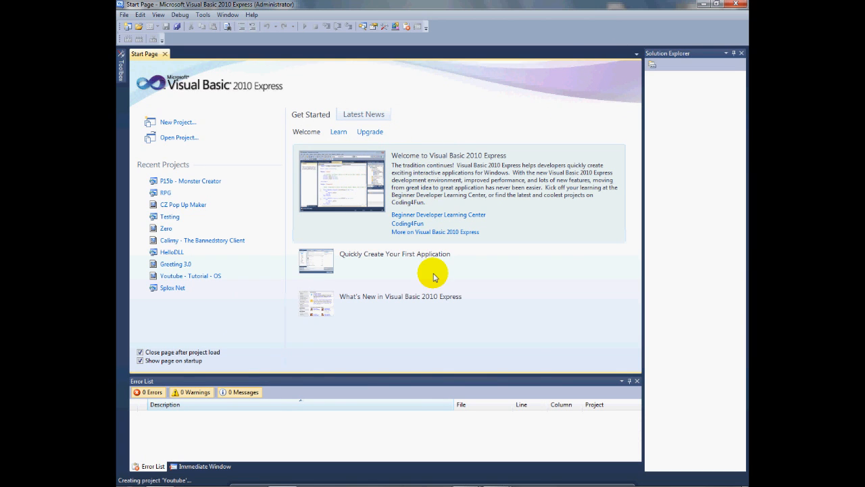
{"action": "mouse_move", "coordinate": [211, 223]}
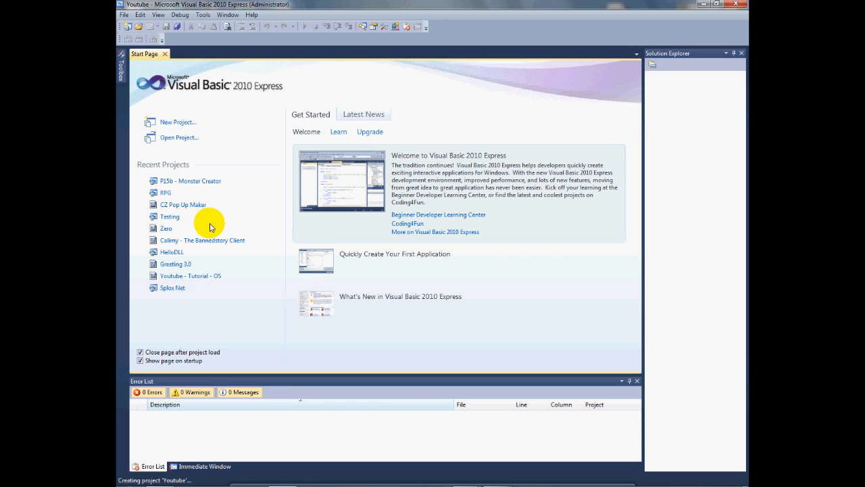
{"action": "mouse_move", "coordinate": [238, 200]}
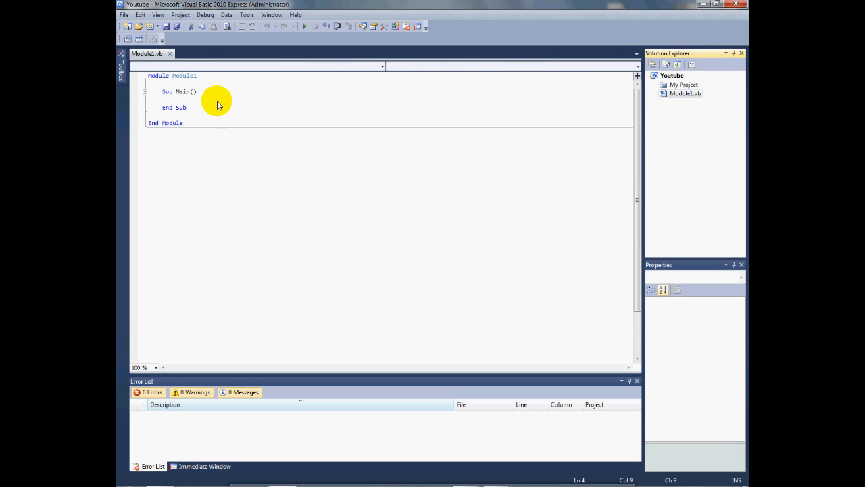
Begin a Dim ... As Integer declaration inside Sub Main using IntelliSense
{"action": "left_click", "coordinate": [178, 99]}
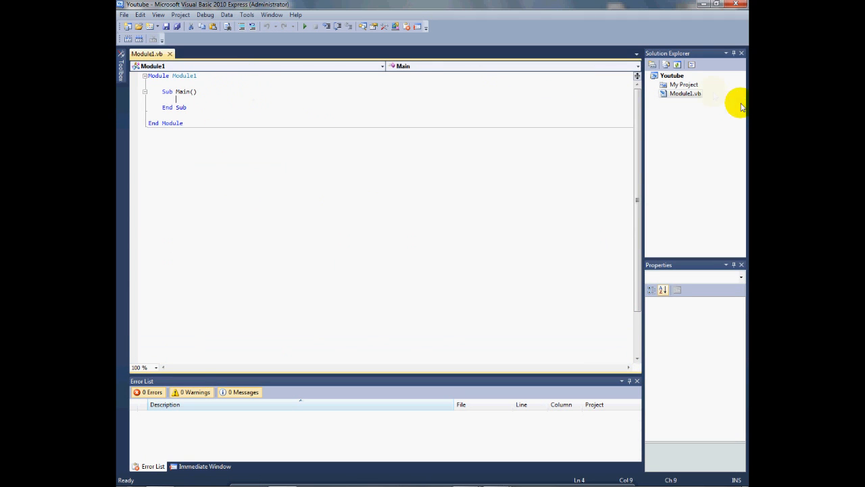
{"action": "mouse_move", "coordinate": [412, 96]}
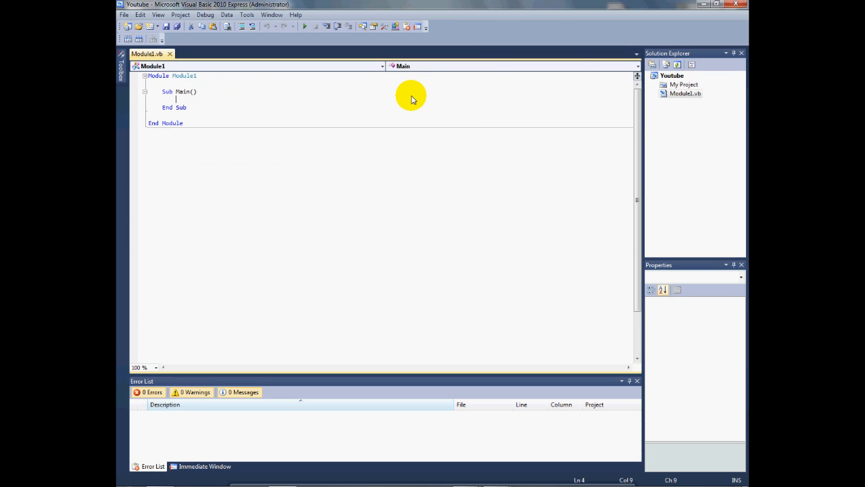
{"action": "mouse_move", "coordinate": [431, 106]}
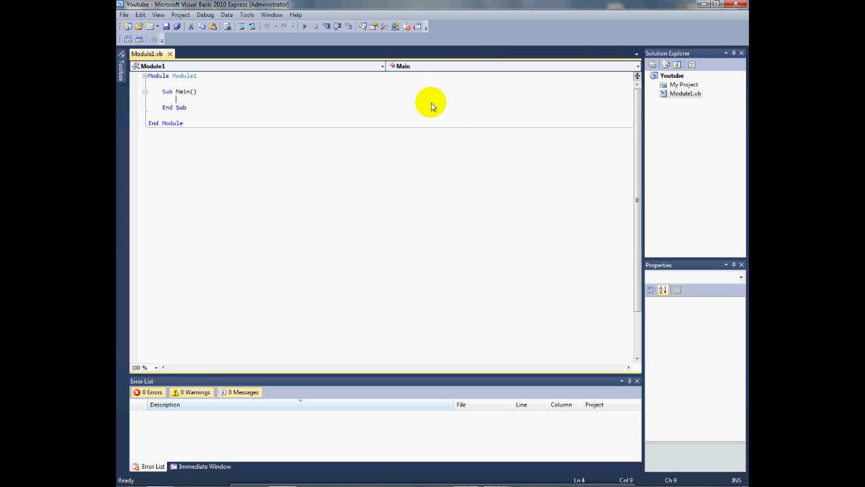
{"action": "type", "text": "di"}
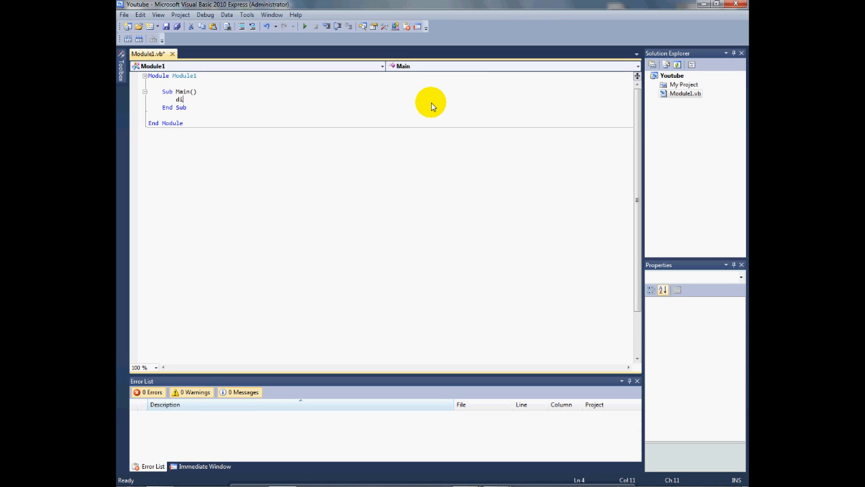
{"action": "type", "text": "Dim x"}
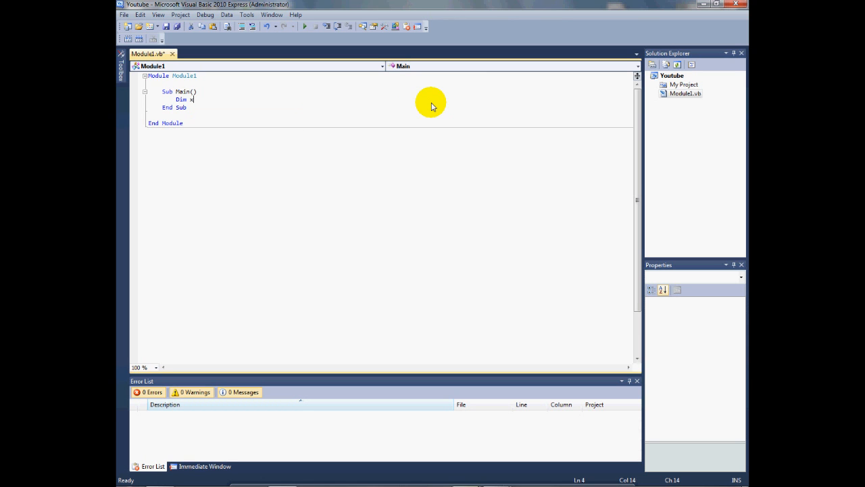
{"action": "type", "text": "As integer"}
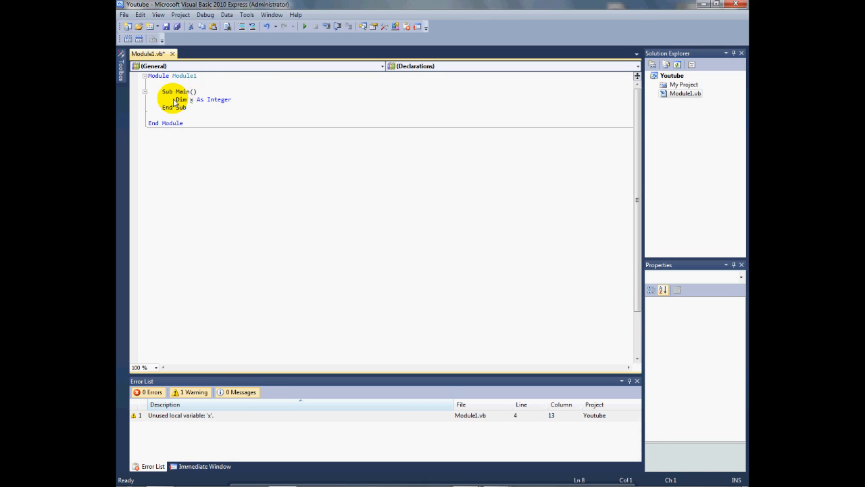
{"action": "left_click", "coordinate": [181, 100]}
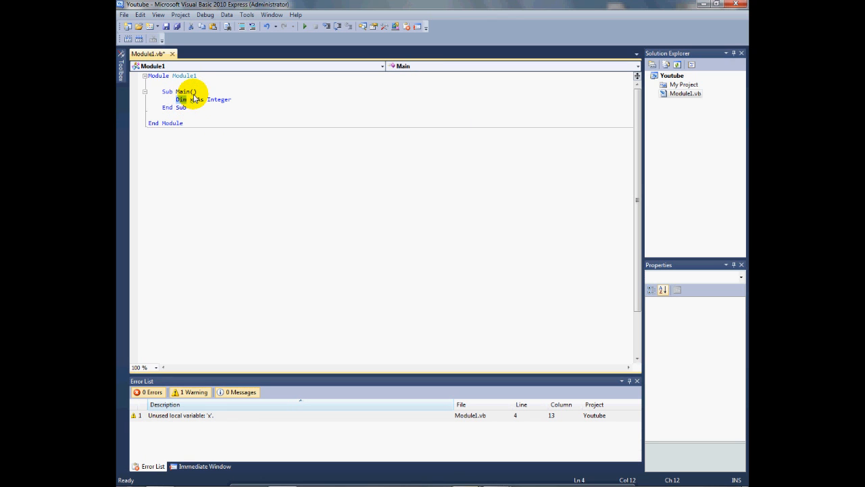
{"action": "left_click", "coordinate": [182, 100]}
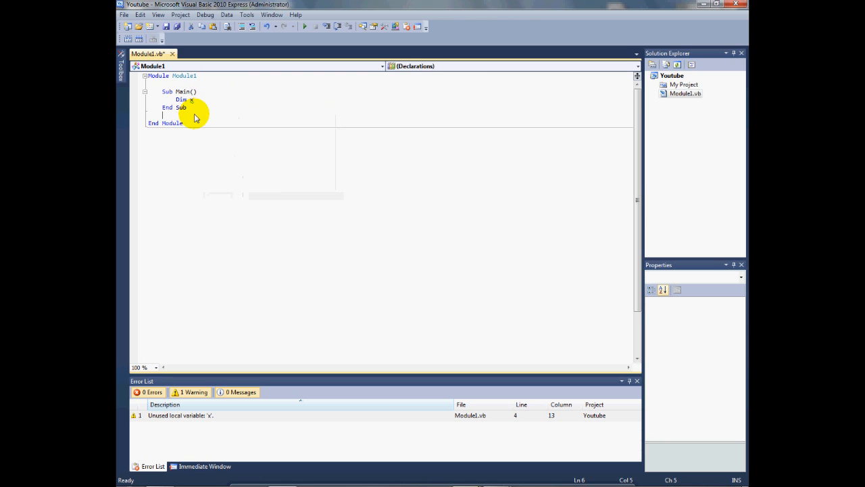
Rework the declaration line so it reads Dim a As Integer
{"action": "left_click", "coordinate": [196, 92]}
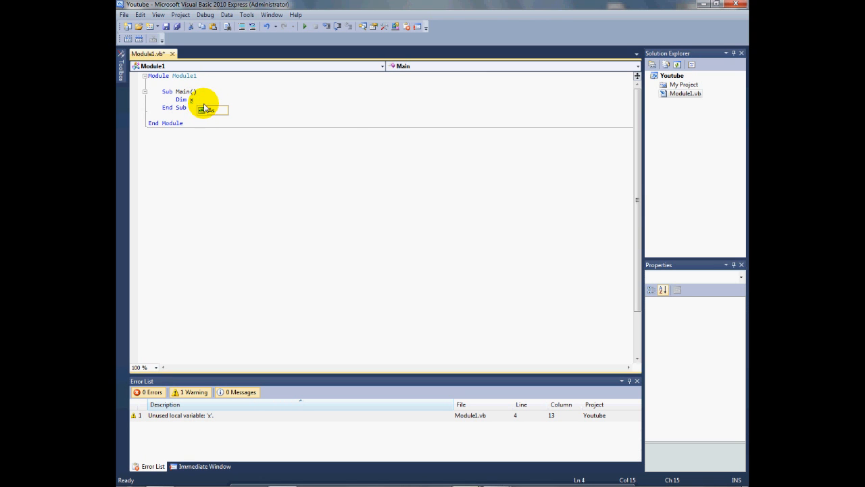
{"action": "type", "text": "As"}
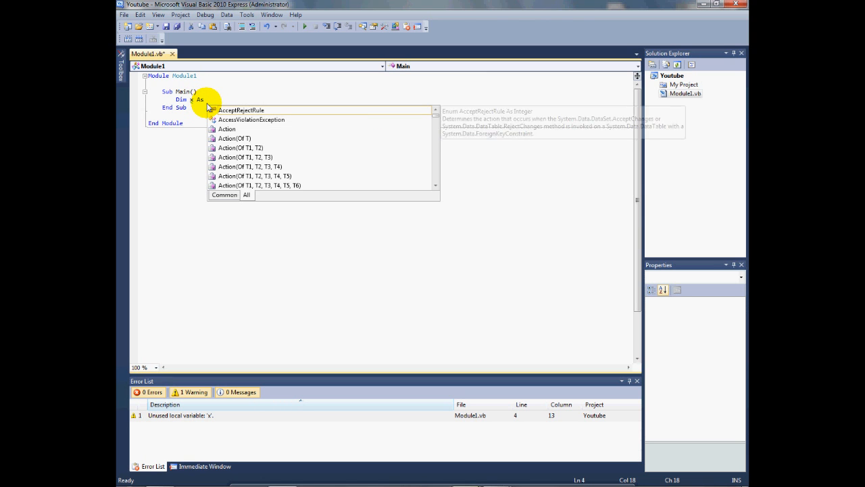
{"action": "type", "text": "saf"}
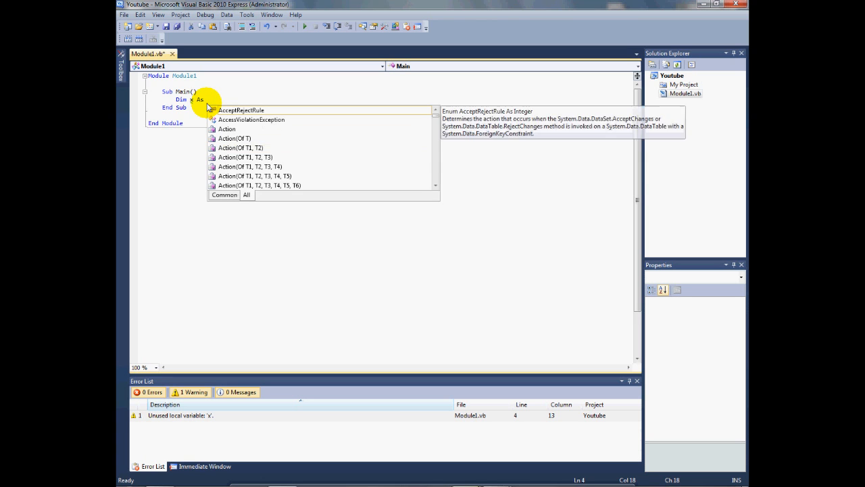
{"action": "type", "text": "itnl"}
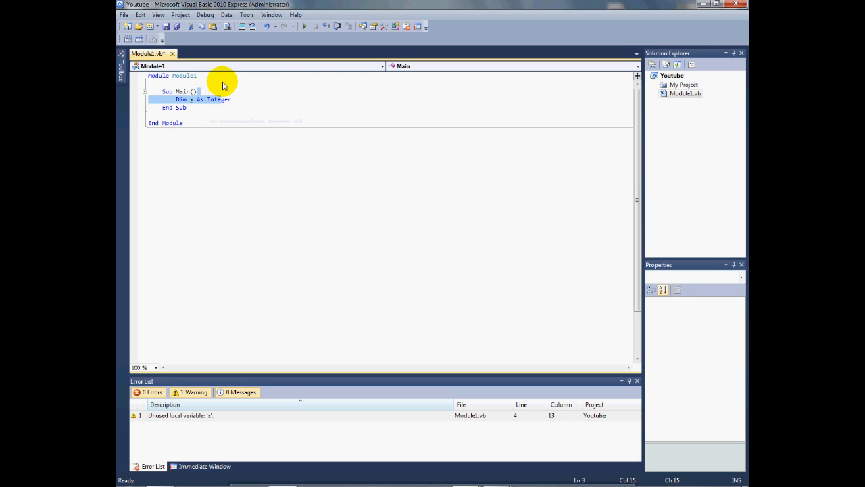
Initialise a to 5, then add Console.Write(a + 5) and Console.ReadLine in Main
{"action": "left_click", "coordinate": [184, 100]}
{"action": "type", "text": " ="}
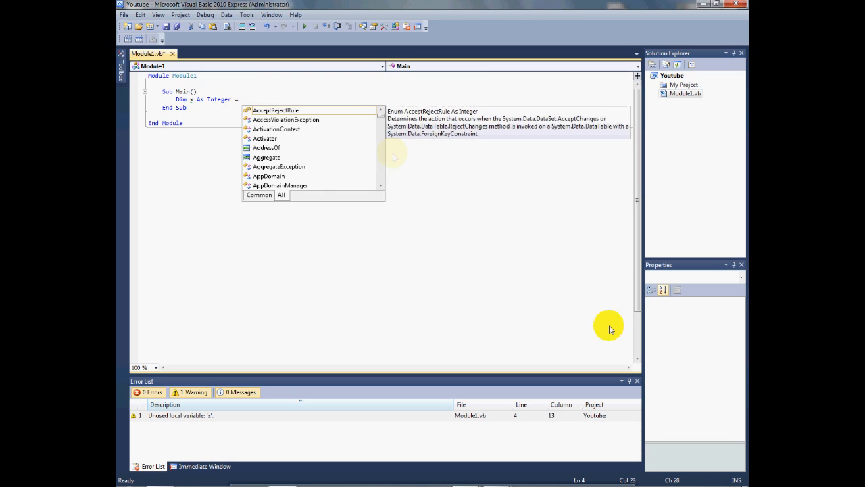
{"action": "type", "text": "5"}
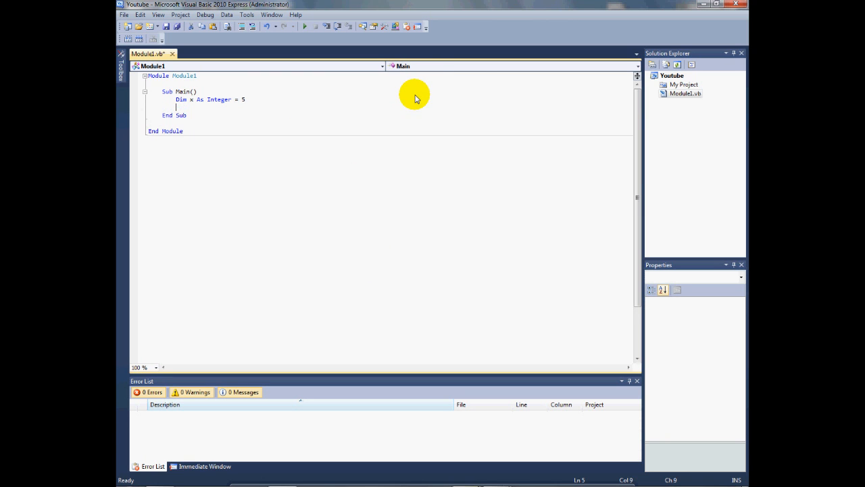
{"action": "type", "text": "Dim asne"}
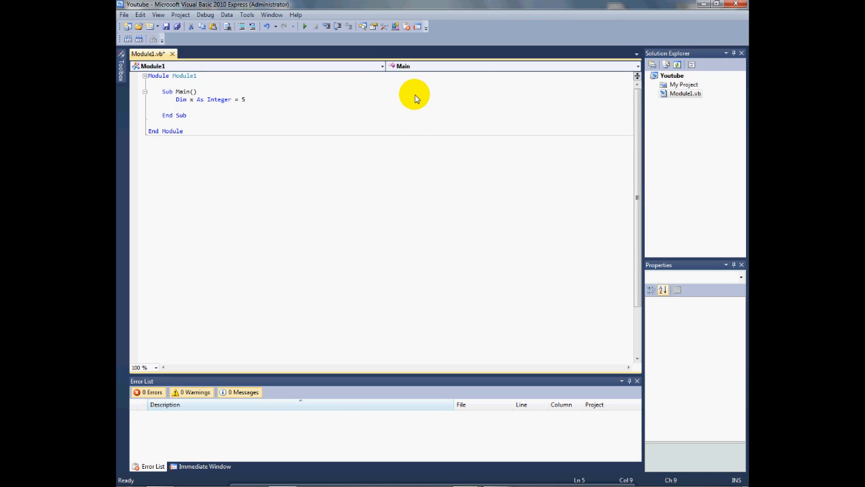
{"action": "type", "text": "console.Write(x + 5"}
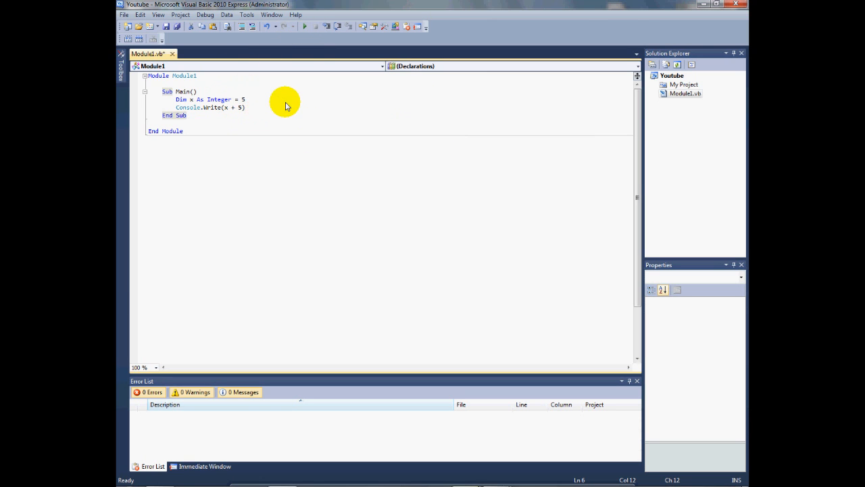
{"action": "type", "text": "co"}
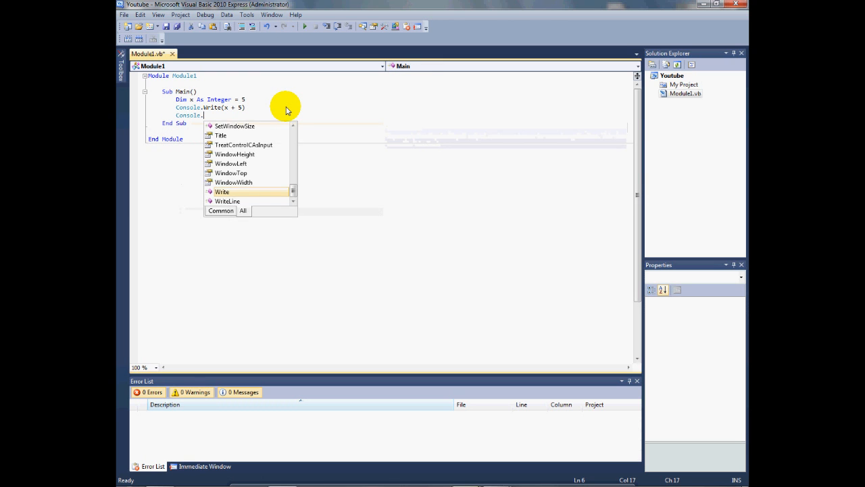
{"action": "type", "text": "re"}
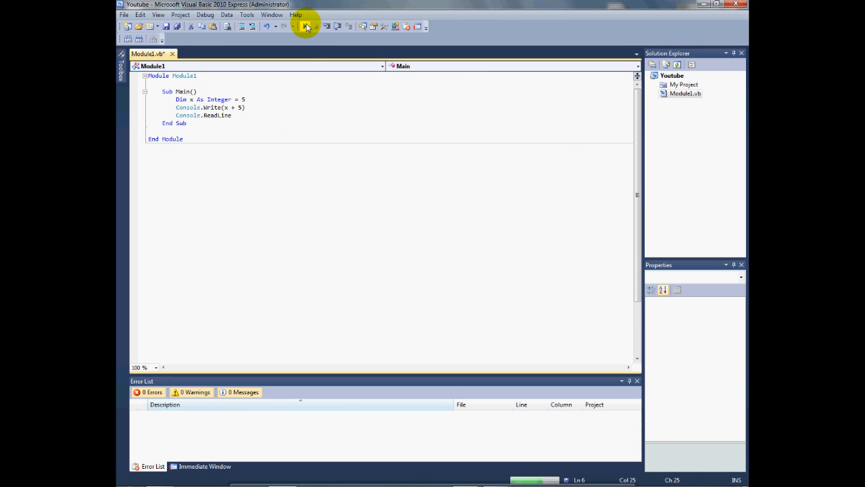
Run the program and check the console prints 10
{"action": "left_click", "coordinate": [305, 26]}
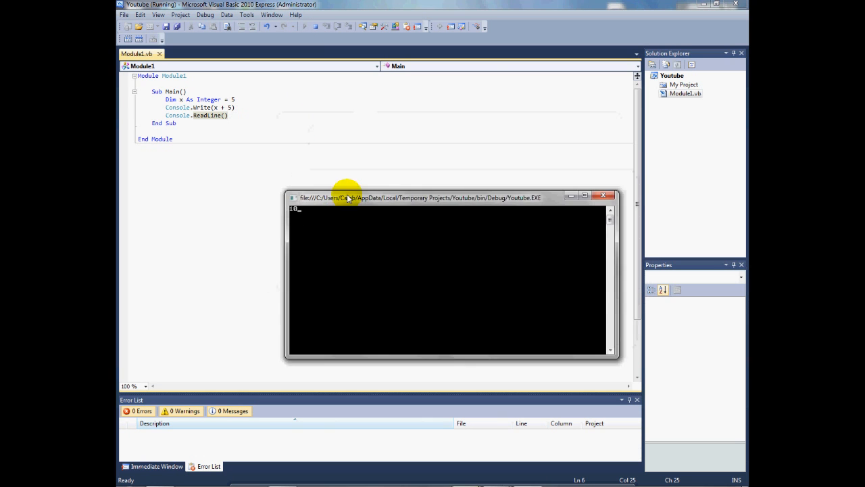
{"action": "left_click", "coordinate": [603, 195]}
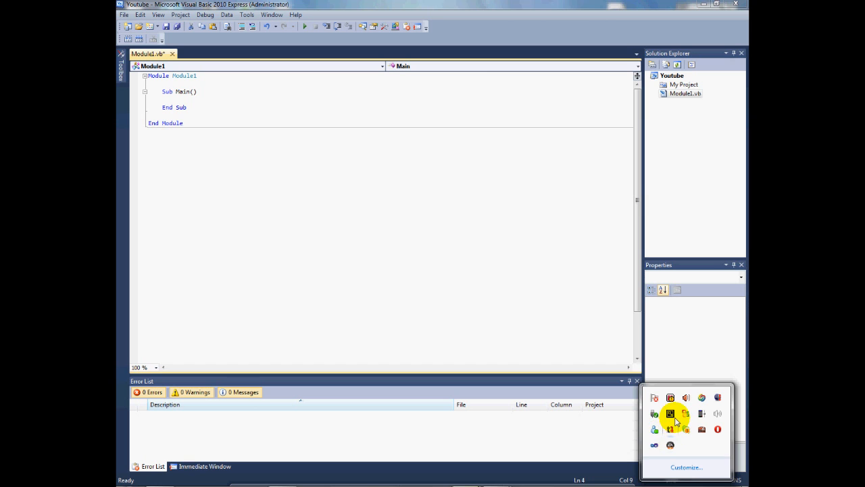
Replace Main's body with a single Console.ReadLine() call
{"action": "left_click", "coordinate": [671, 413]}
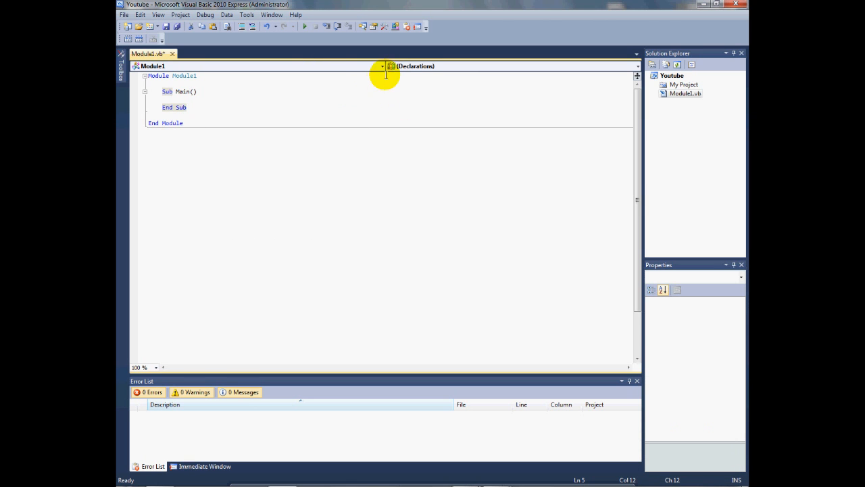
{"action": "mouse_move", "coordinate": [204, 101]}
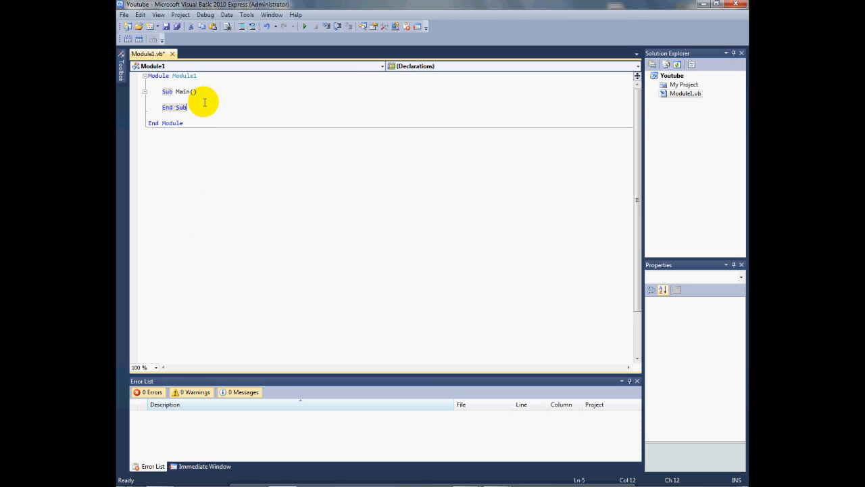
{"action": "mouse_move", "coordinate": [677, 397]}
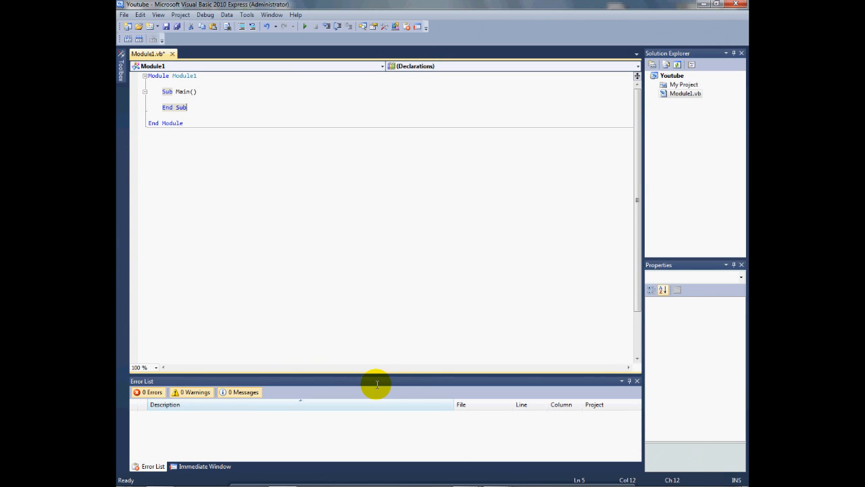
{"action": "mouse_move", "coordinate": [214, 84]}
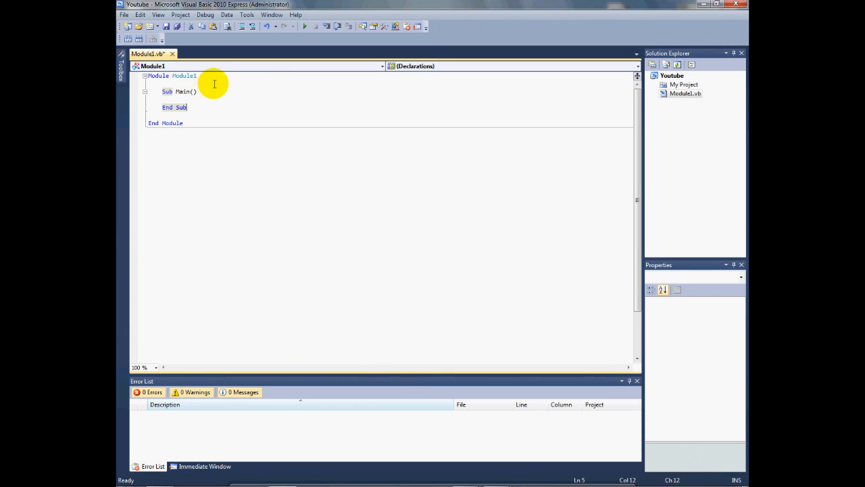
{"action": "left_click", "coordinate": [224, 122]}
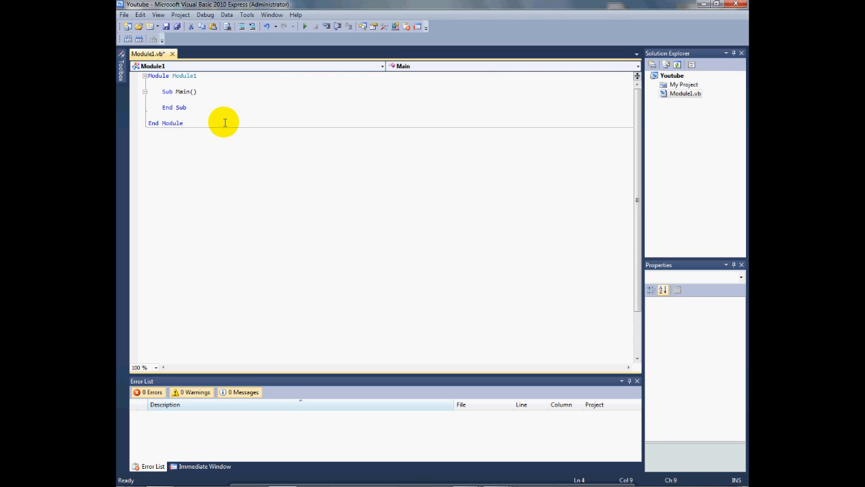
{"action": "mouse_move", "coordinate": [229, 117]}
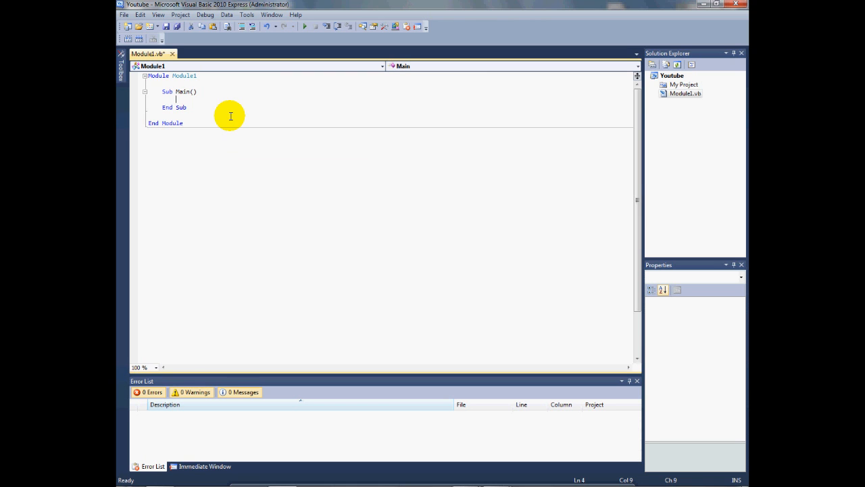
{"action": "type", "text": "C"}
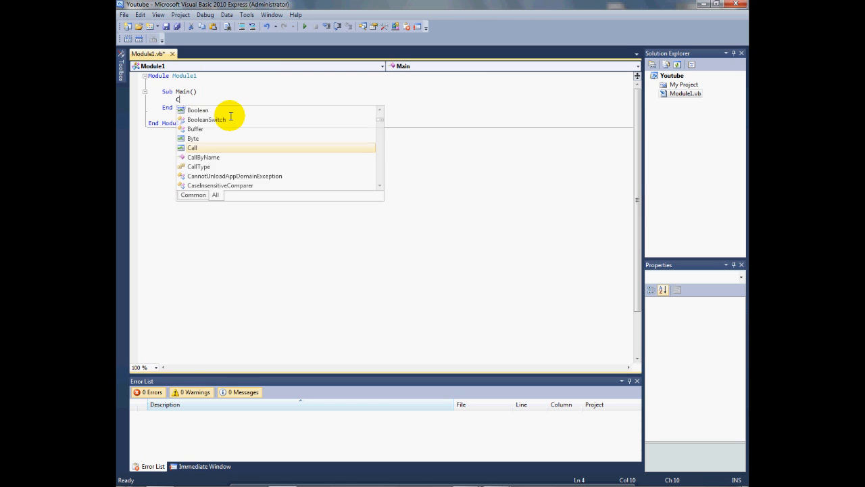
{"action": "type", "text": "onsole.re"}
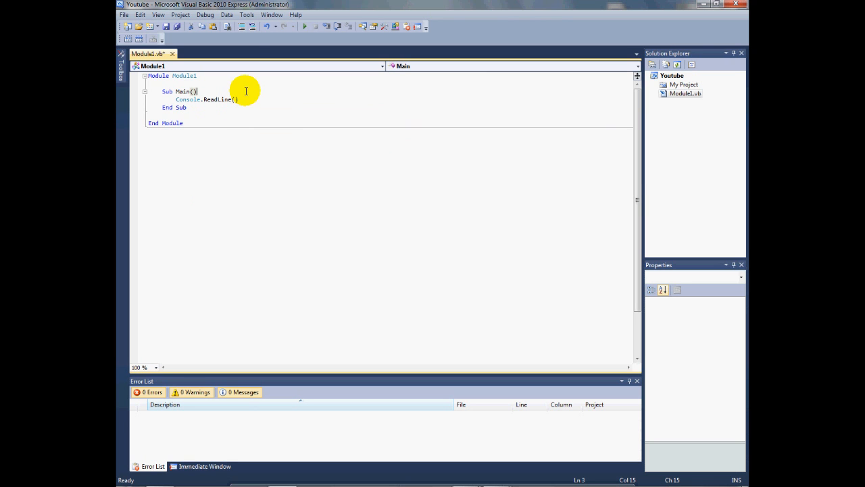
Run the program and type test words such as 'this okay one two' into the console
{"action": "left_click", "coordinate": [305, 25]}
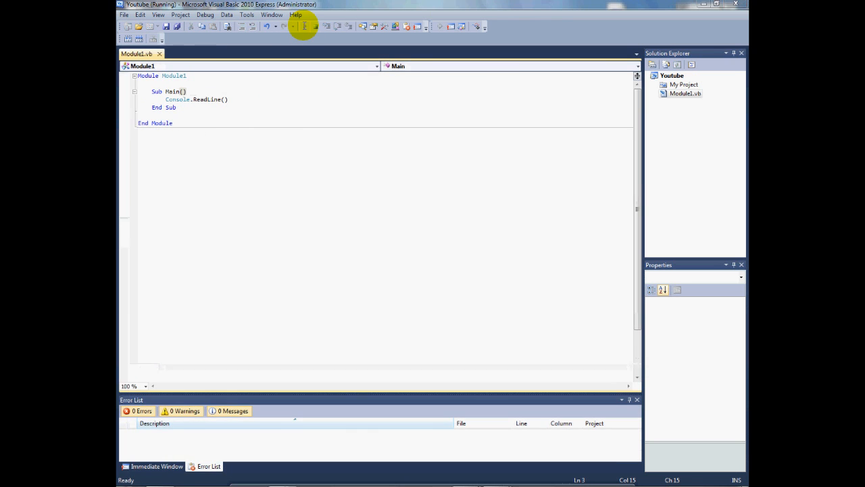
{"action": "left_click", "coordinate": [303, 26]}
{"action": "type", "text": "Licdsmwjasc"}
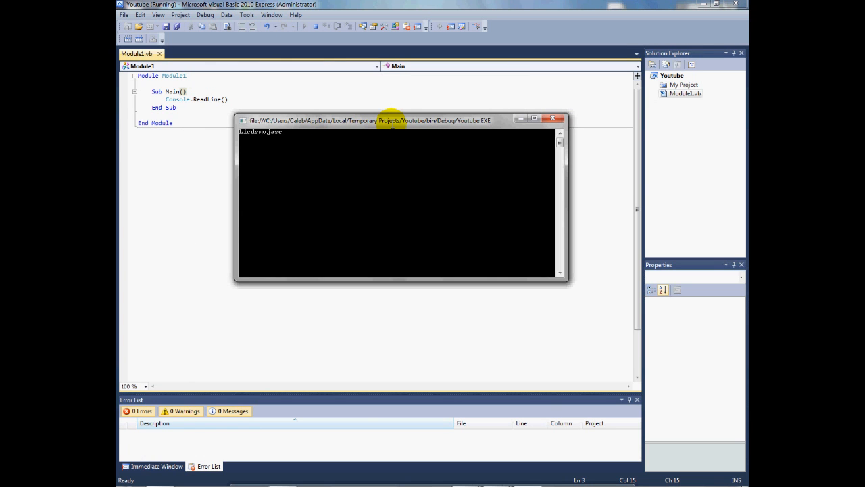
{"action": "type", "text": "Lick"}
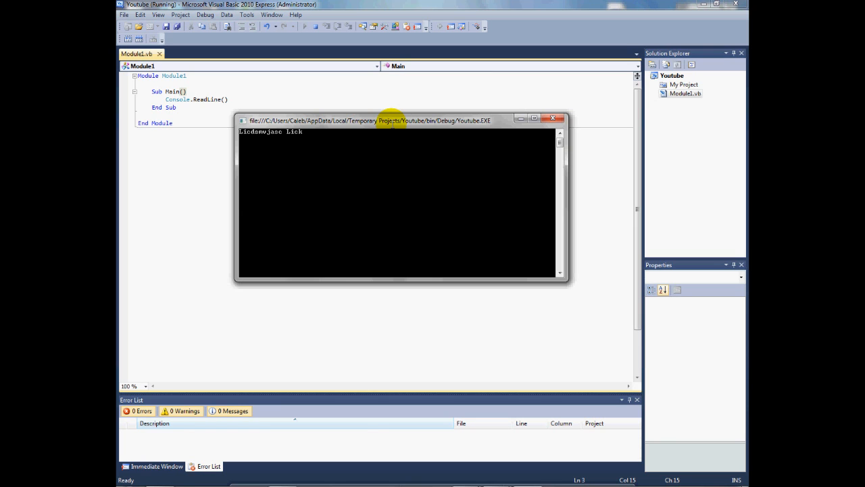
{"action": "type", "text": "this"}
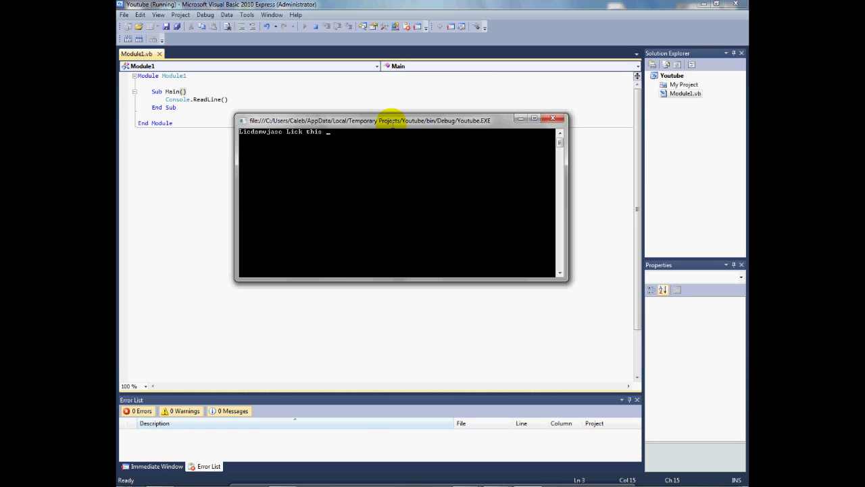
{"action": "type", "text": "okay"}
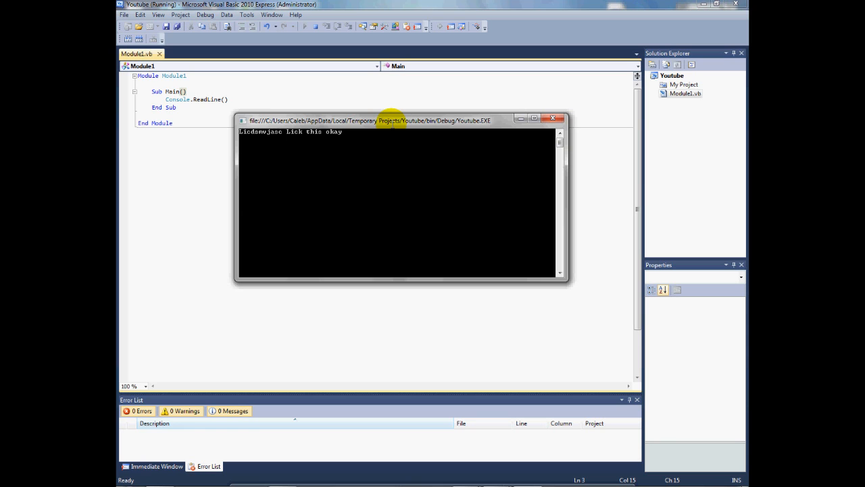
{"action": "type", "text": "one two t"}
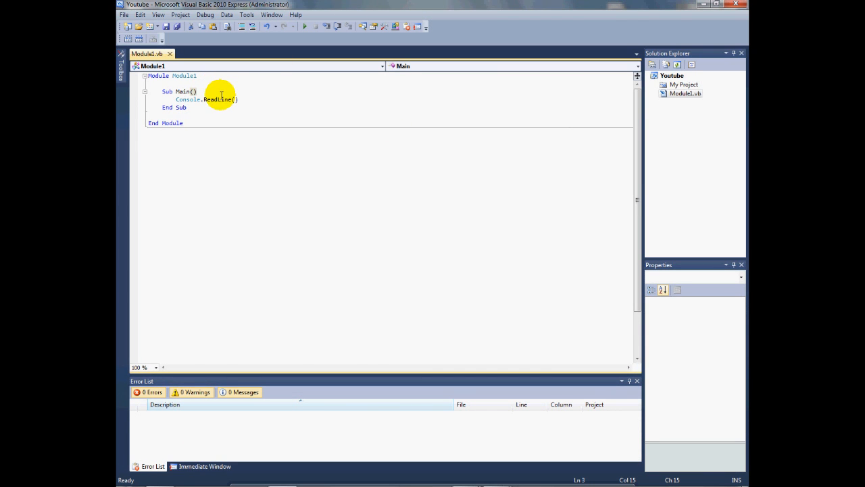
Add Dim a As Integer above ReadLine, run, and decline the last successful build
{"action": "type", "text": "dim"}
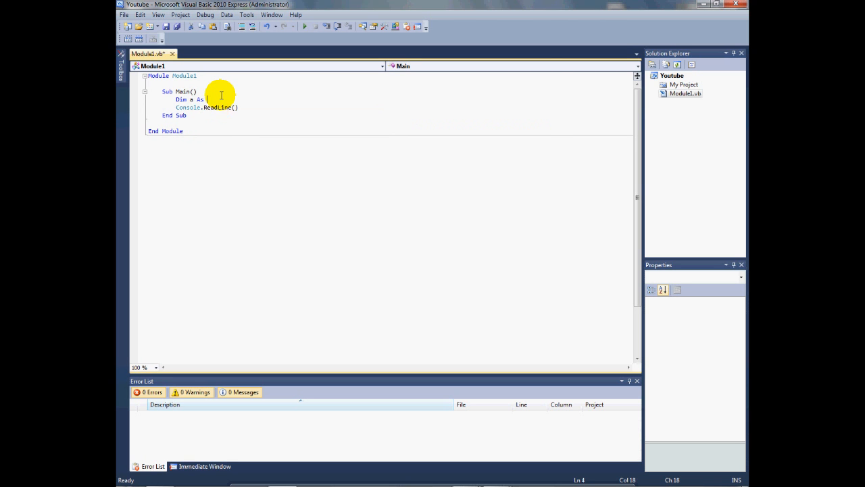
{"action": "type", "text": "Integer"}
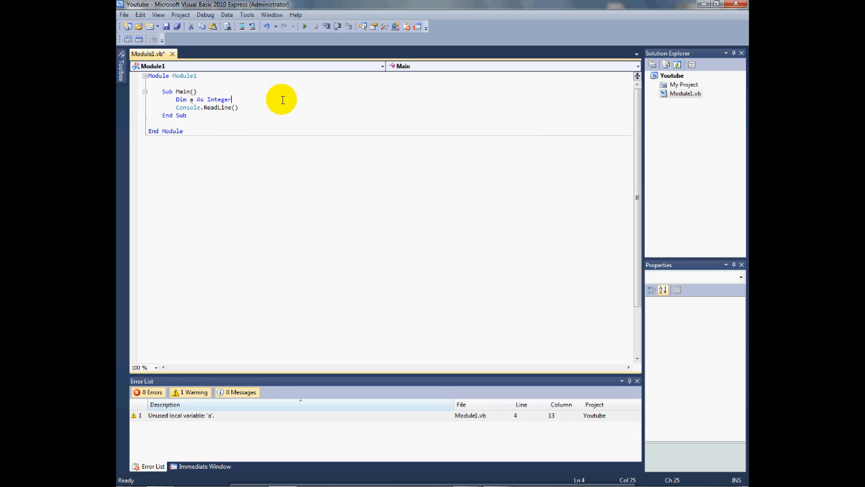
{"action": "mouse_move", "coordinate": [173, 157]}
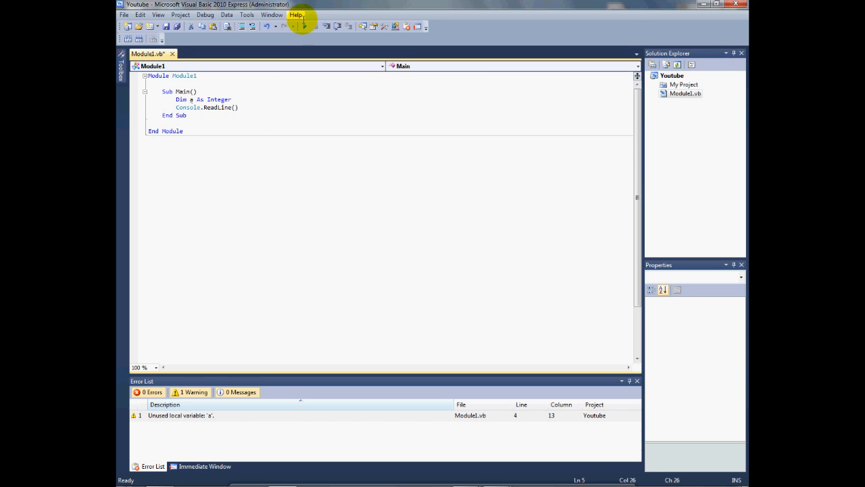
{"action": "left_click", "coordinate": [305, 25]}
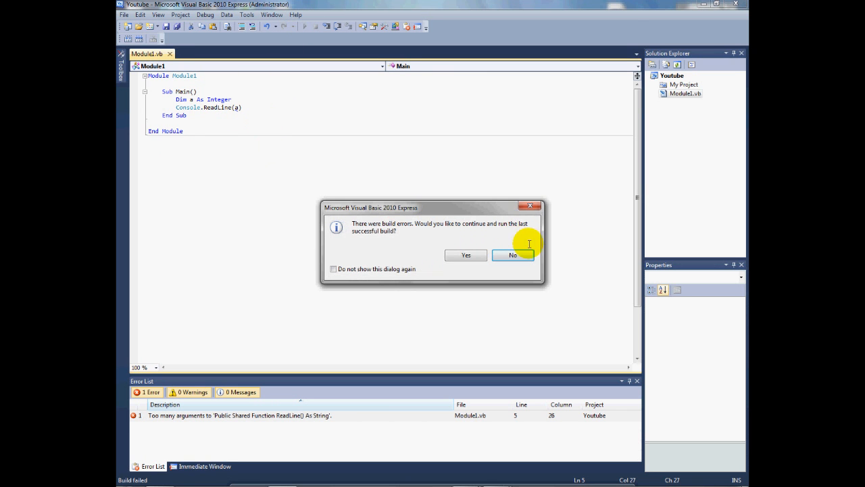
{"action": "left_click", "coordinate": [513, 254]}
{"action": "type", "text": "a = "}
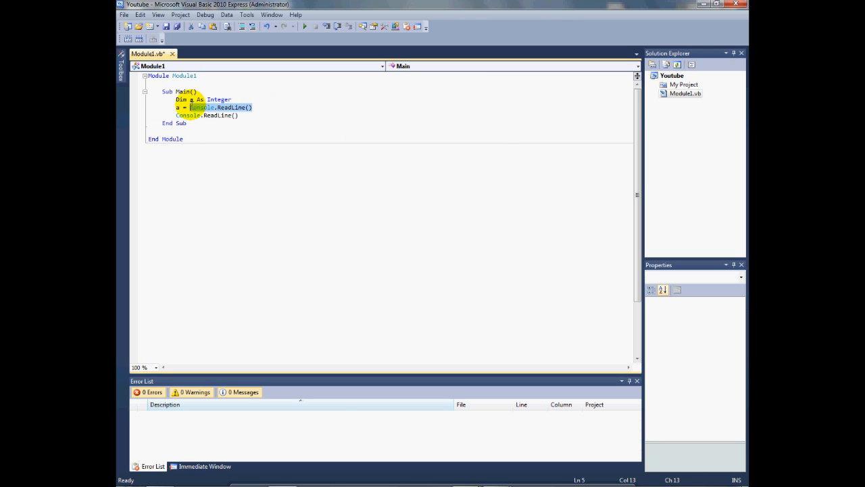
Edit the line assigning Console.ReadLine() to a
{"action": "left_click", "coordinate": [177, 108]}
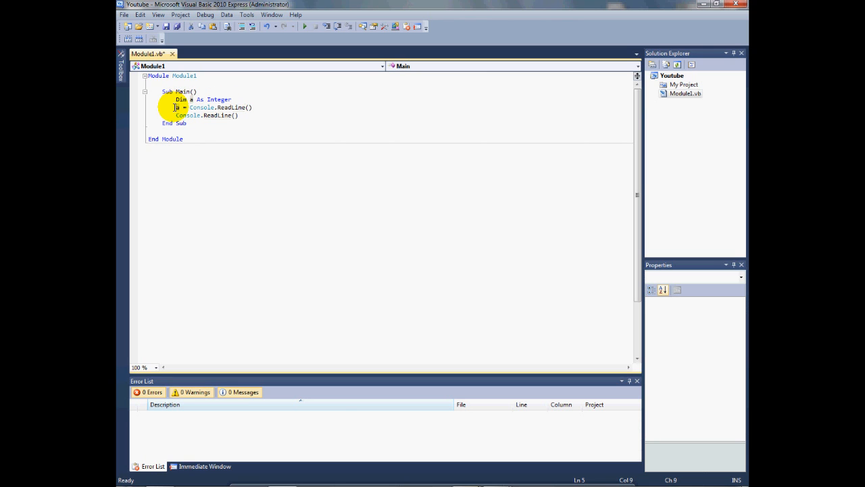
{"action": "mouse_move", "coordinate": [308, 51]}
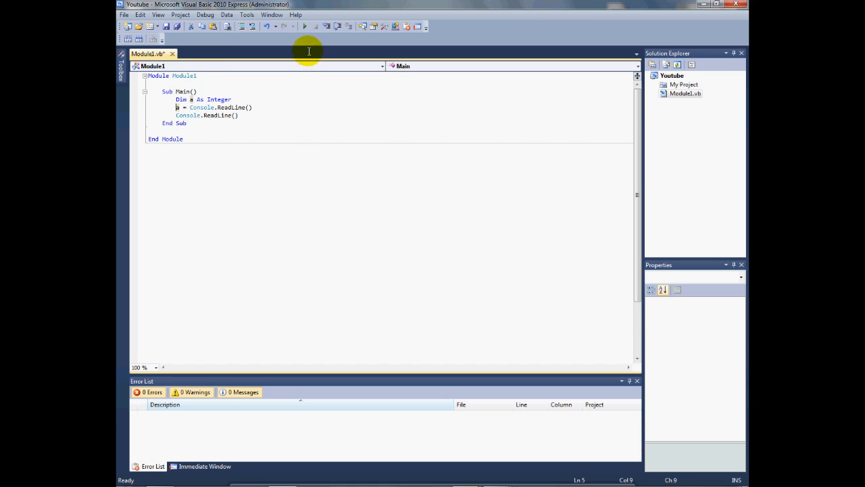
{"action": "left_click", "coordinate": [306, 25]}
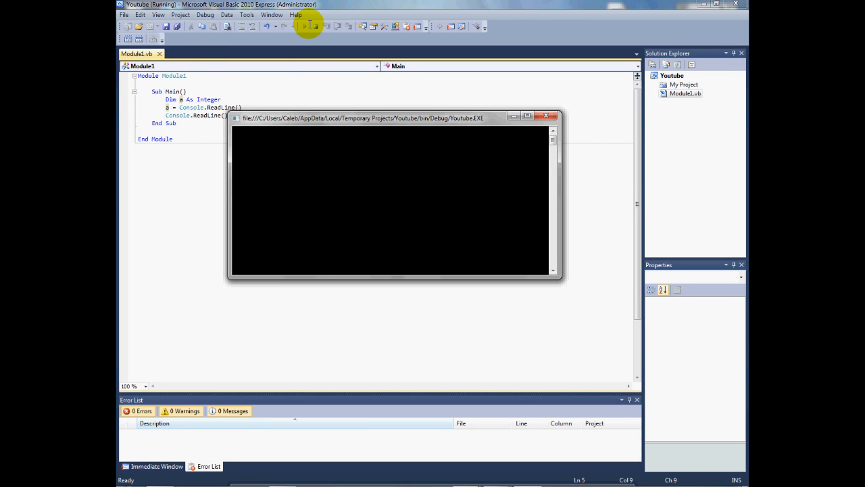
{"action": "type", "text": "123"}
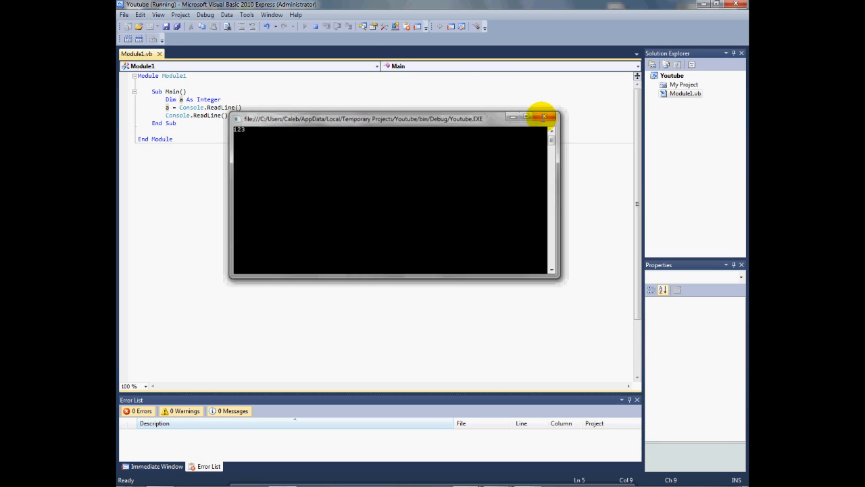
{"action": "left_click", "coordinate": [544, 117]}
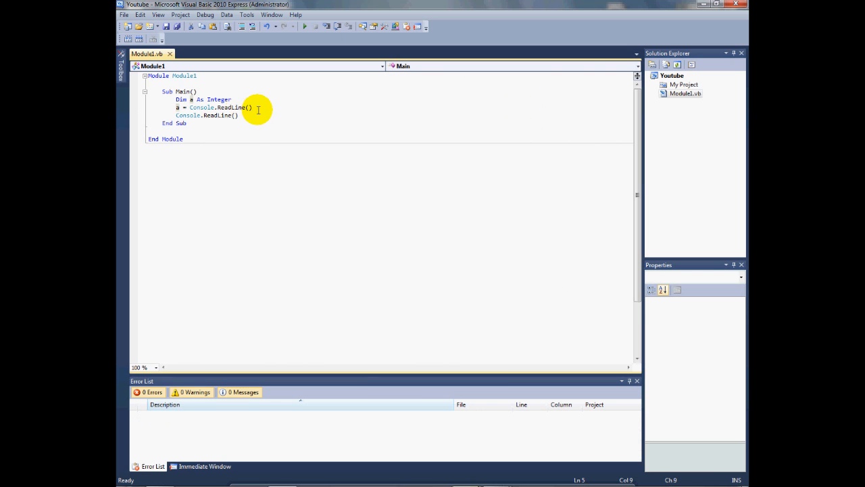
{"action": "left_click", "coordinate": [233, 100]}
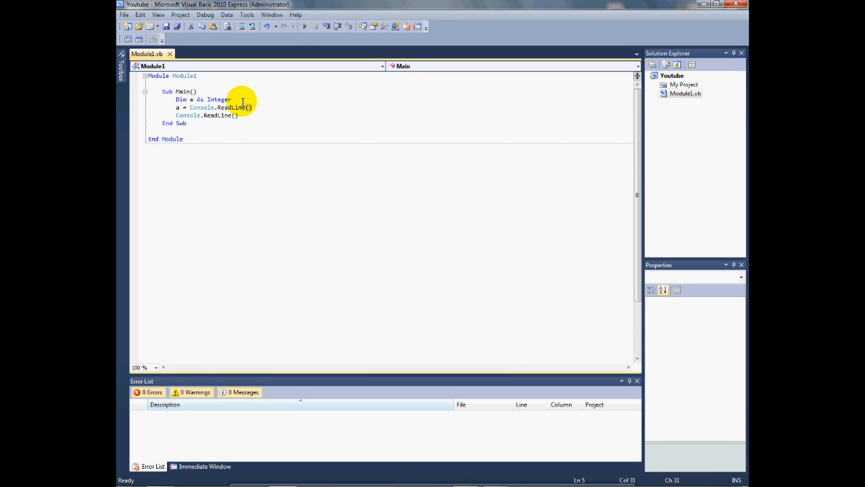
{"action": "left_click", "coordinate": [305, 27]}
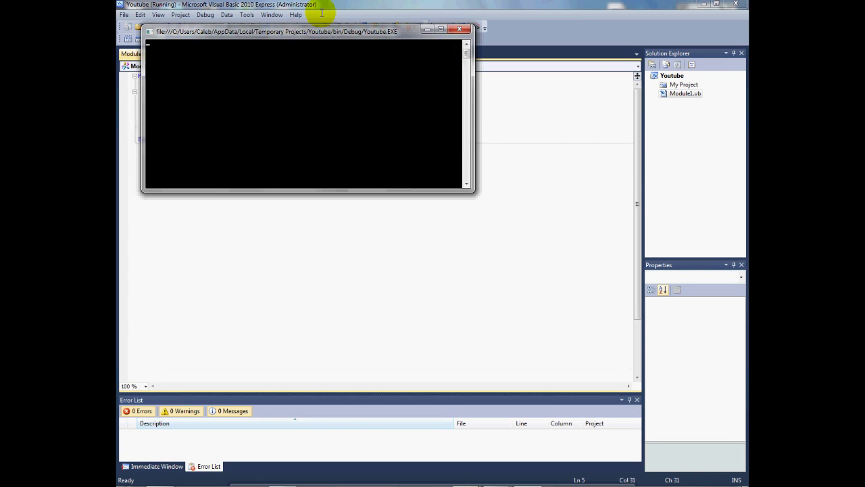
{"action": "type", "text": "dfgv"}
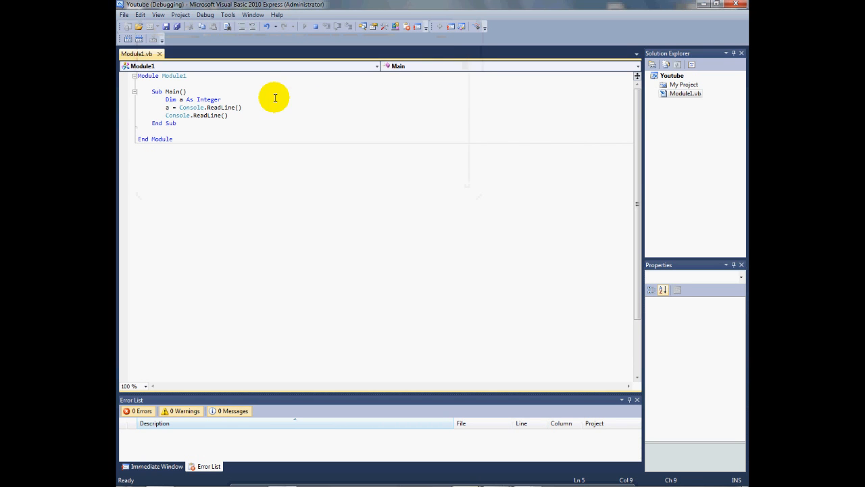
{"action": "left_click", "coordinate": [305, 26]}
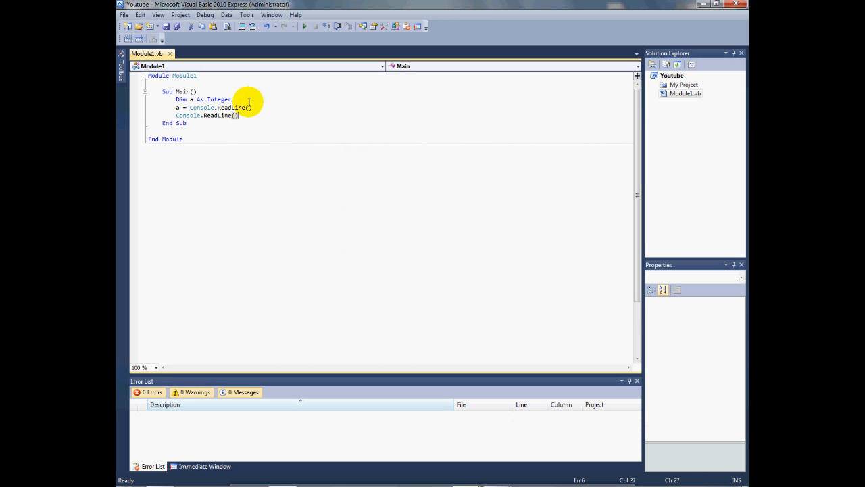
{"action": "mouse_move", "coordinate": [261, 97]}
{"action": "type", "text": "comm"}
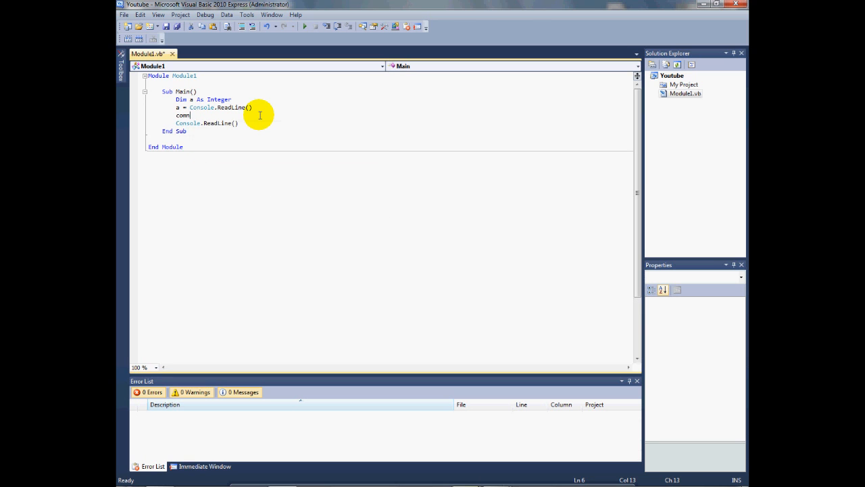
Add Console.WriteLine(a) after the input and run it, entering 65 to test the echo
{"action": "type", "text": "Console."}
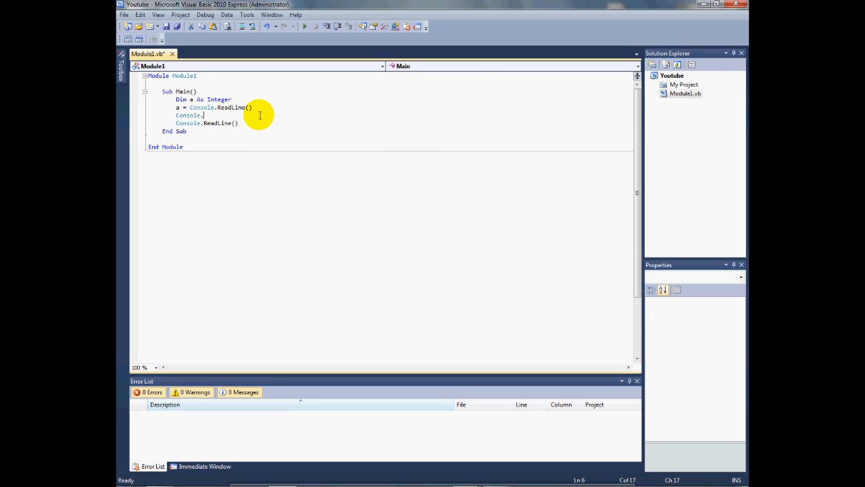
{"action": "type", "text": "WriteLine"}
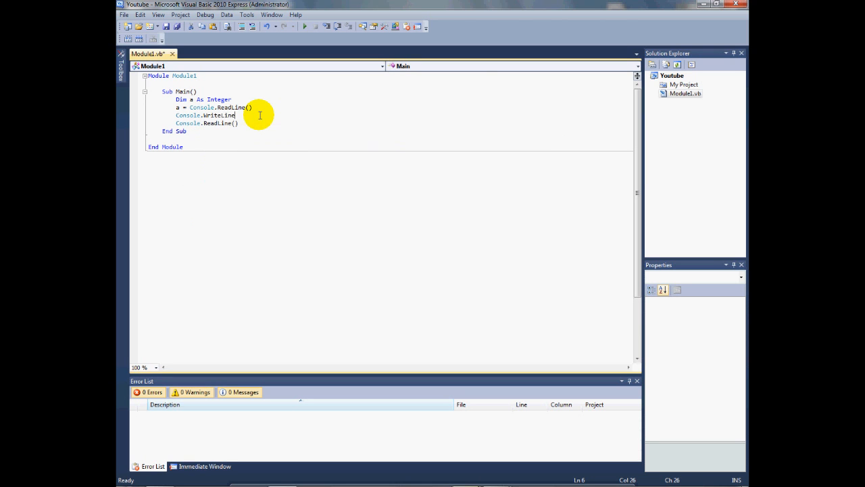
{"action": "type", "text": "()"}
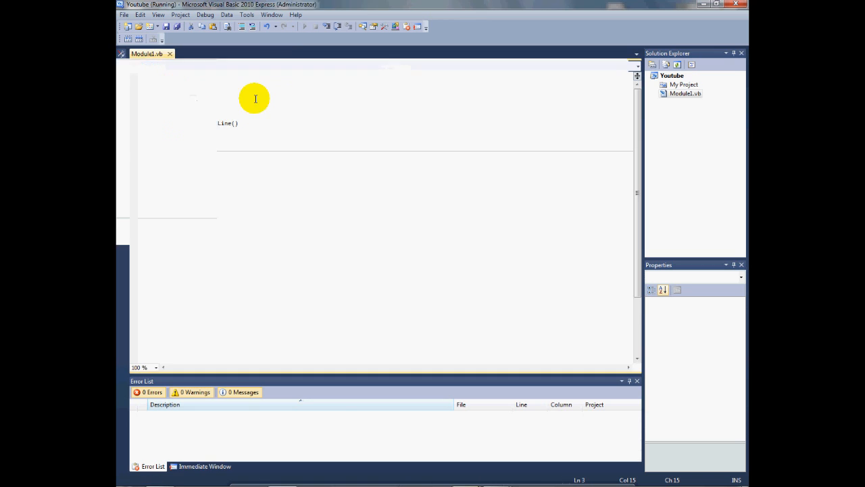
{"action": "left_click", "coordinate": [305, 26]}
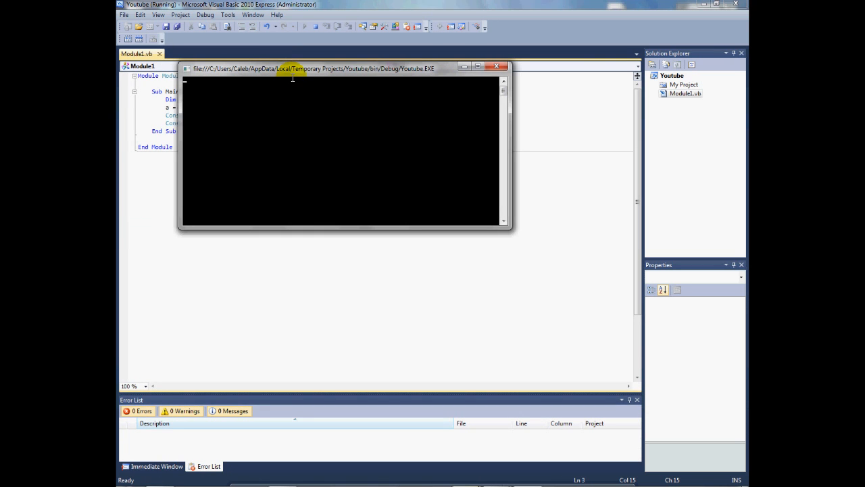
{"action": "type", "text": "6"}
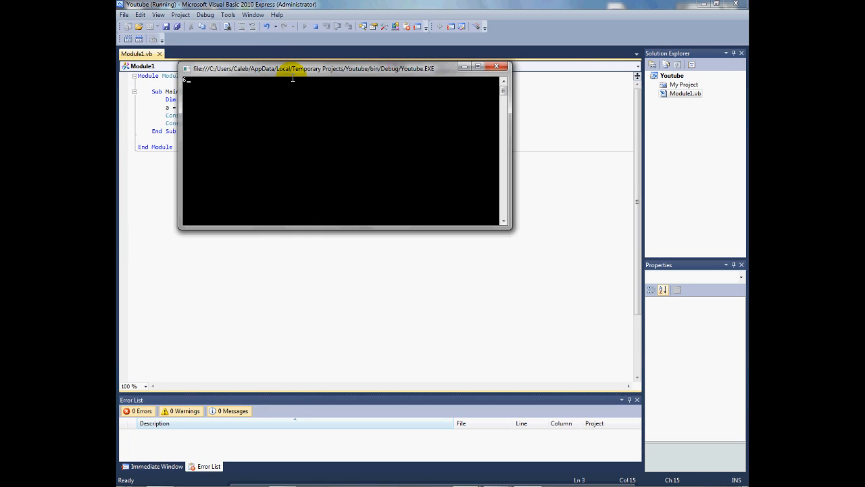
{"action": "type", "text": "5"}
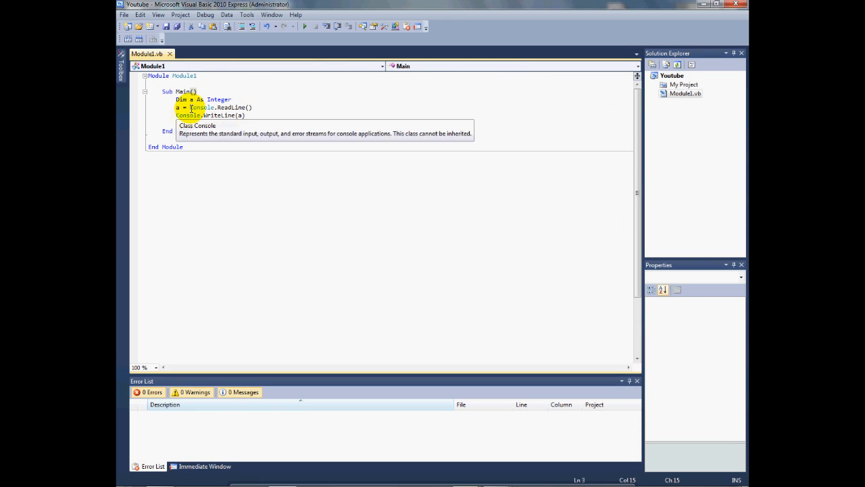
End Main with Console.ReadLine() after the WriteLine and select WriteLine's argument
{"action": "type", "text": "Console.ReadLine()"}
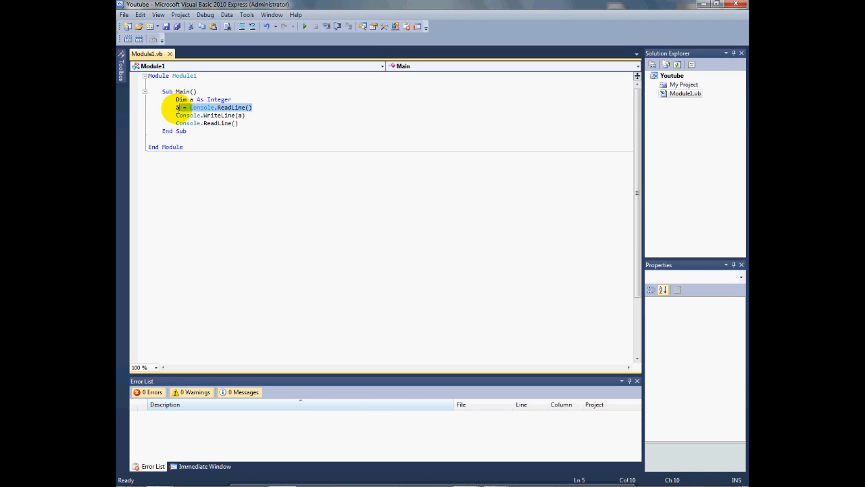
{"action": "left_click", "coordinate": [211, 115]}
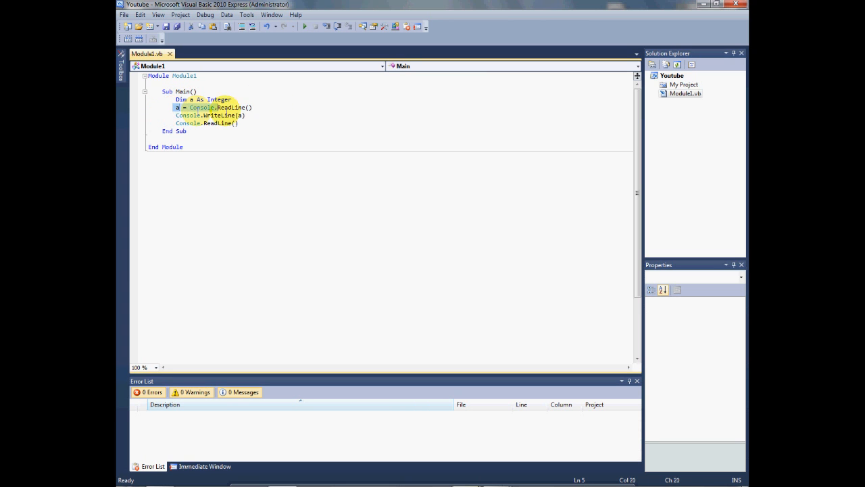
{"action": "left_click", "coordinate": [255, 108]}
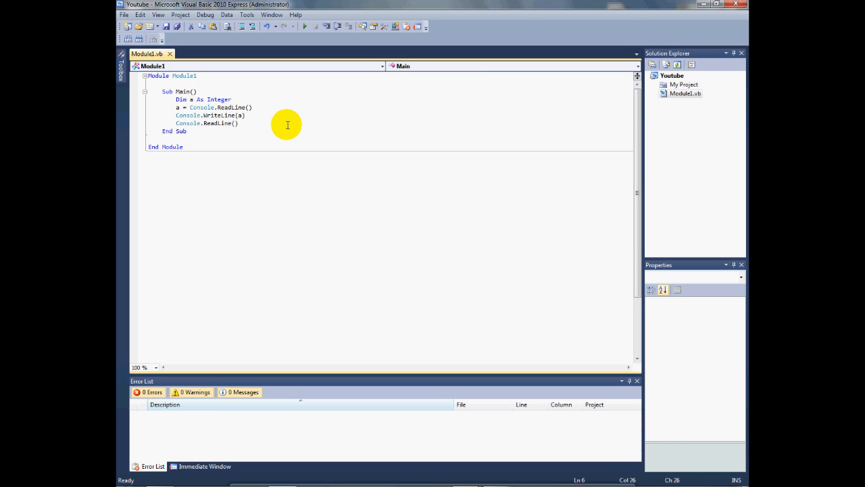
{"action": "mouse_move", "coordinate": [203, 152]}
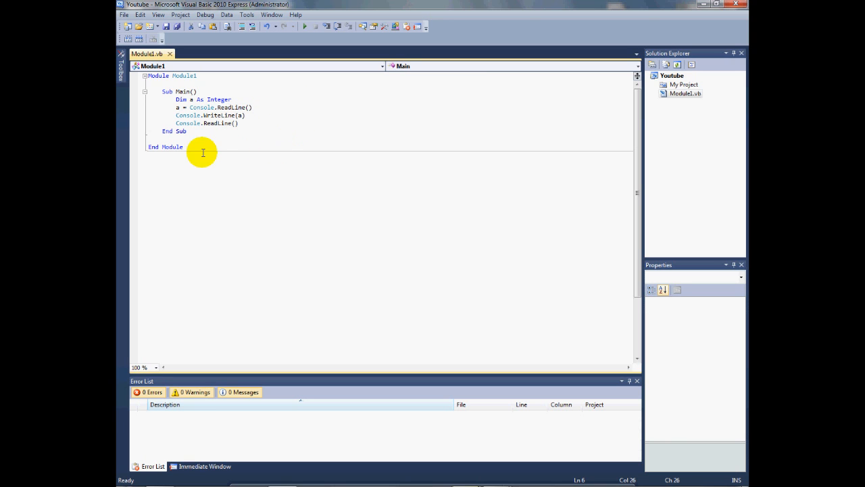
{"action": "mouse_move", "coordinate": [198, 167]}
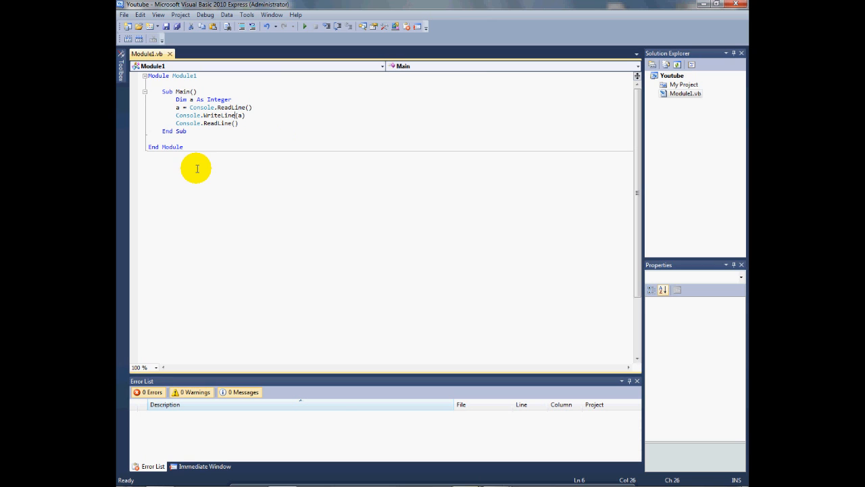
{"action": "left_click_drag", "start_coordinate": [198, 167], "coordinate": [269, 125]}
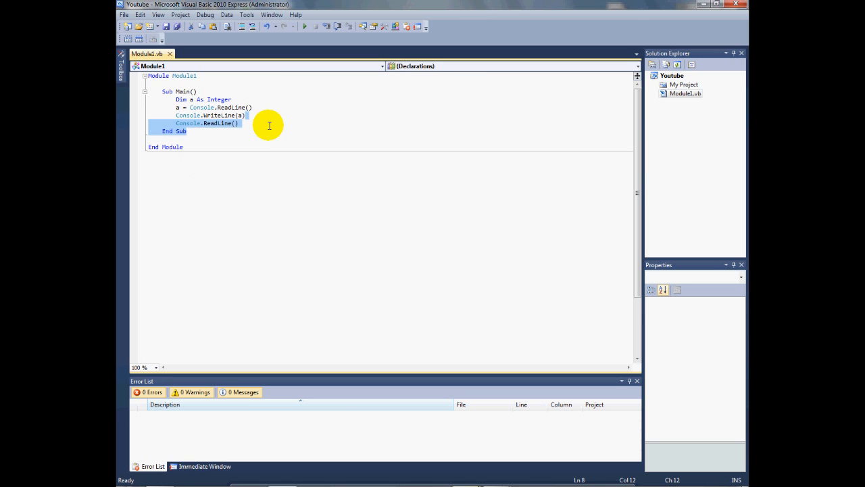
{"action": "left_click", "coordinate": [254, 108]}
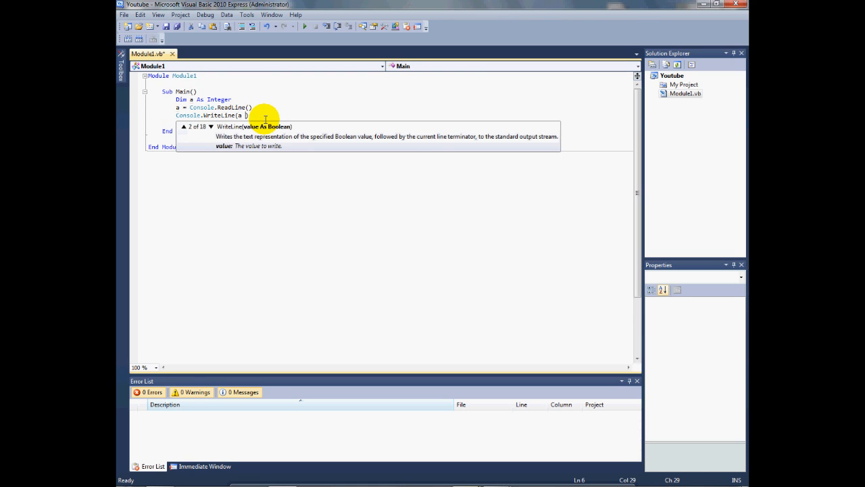
Change the output to Console.WriteLine(a + 5) and launch the console window
{"action": "type", "text": "+ 5"}
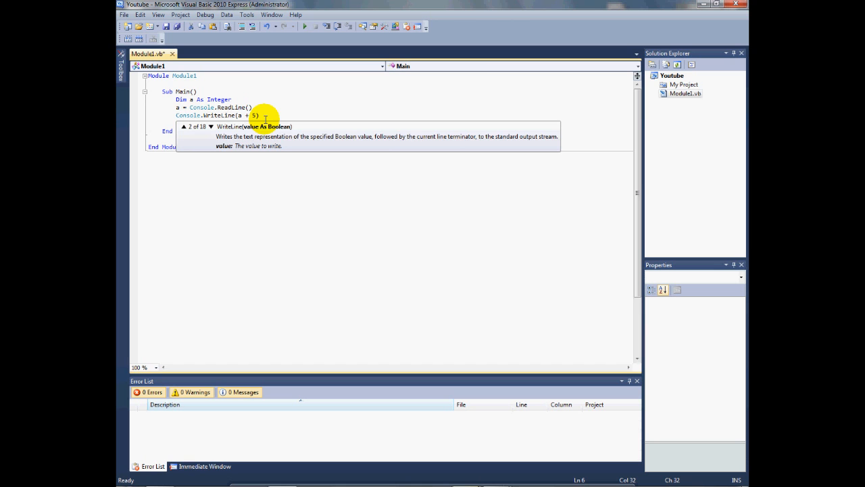
{"action": "type", "text": "Console.ReadLine()"}
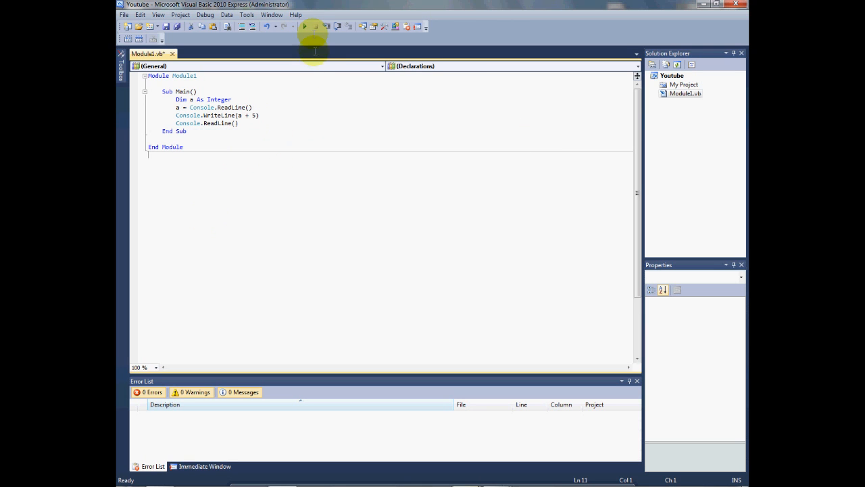
{"action": "left_click", "coordinate": [305, 25]}
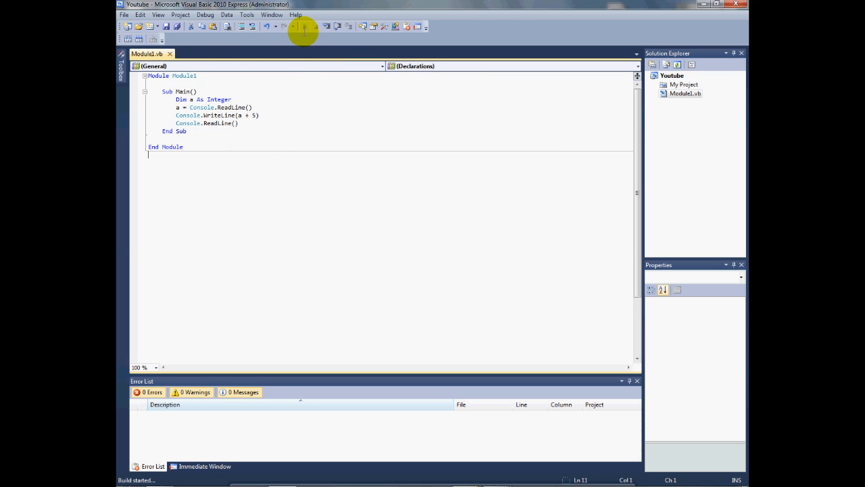
{"action": "left_click", "coordinate": [306, 27]}
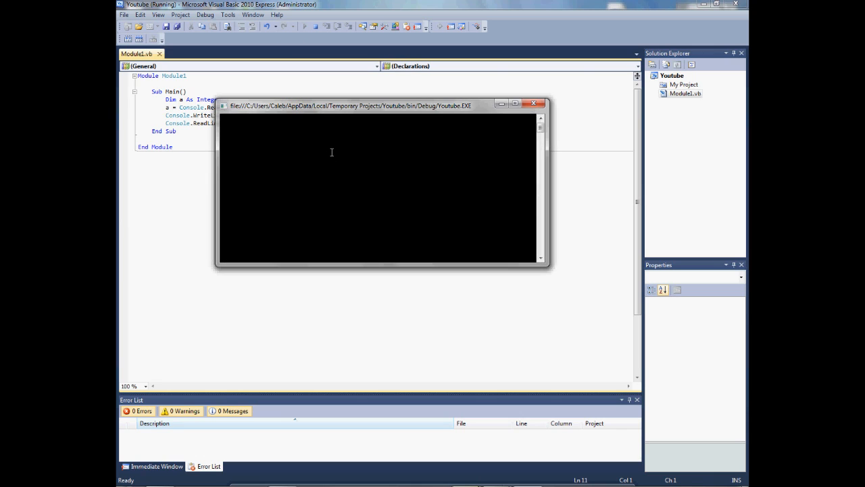